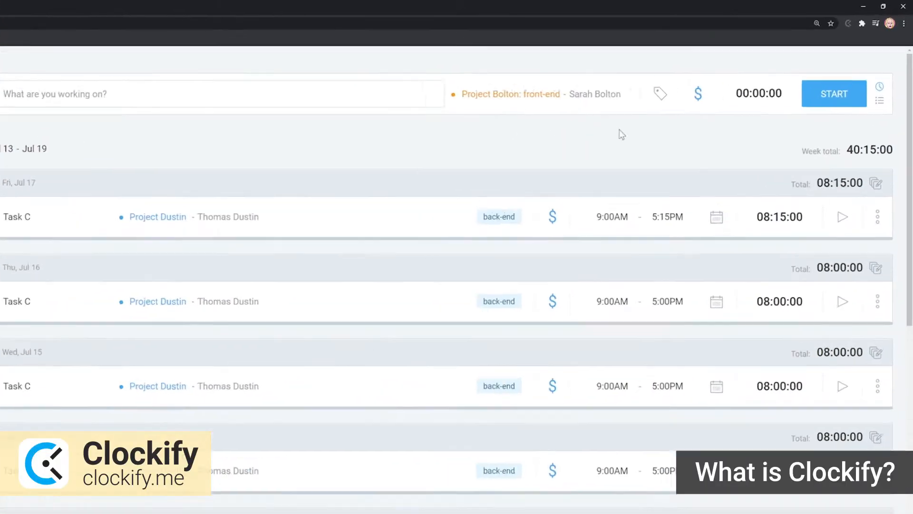
Step: Log a 3-second Project Bolton timer entry and a 9:00–12:00 manual entry
{"action": "left_click", "coordinate": [833, 93]}
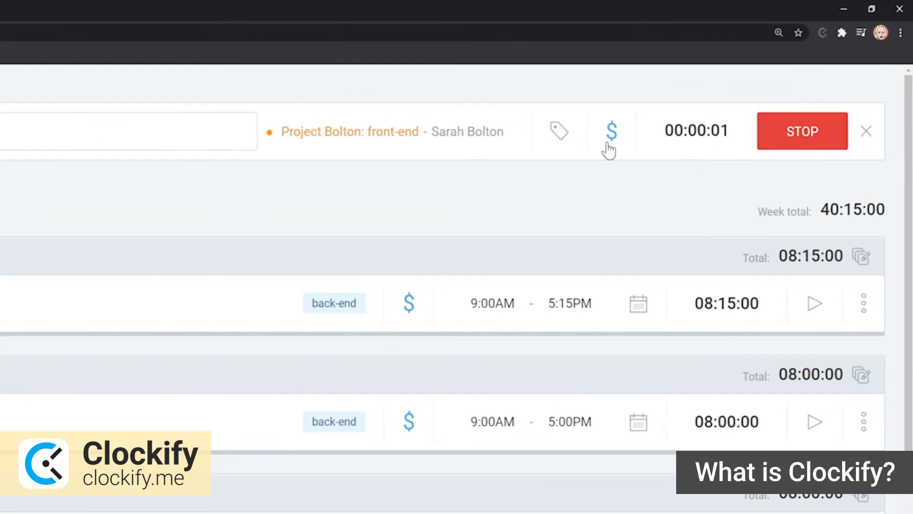
{"action": "left_click", "coordinate": [802, 131]}
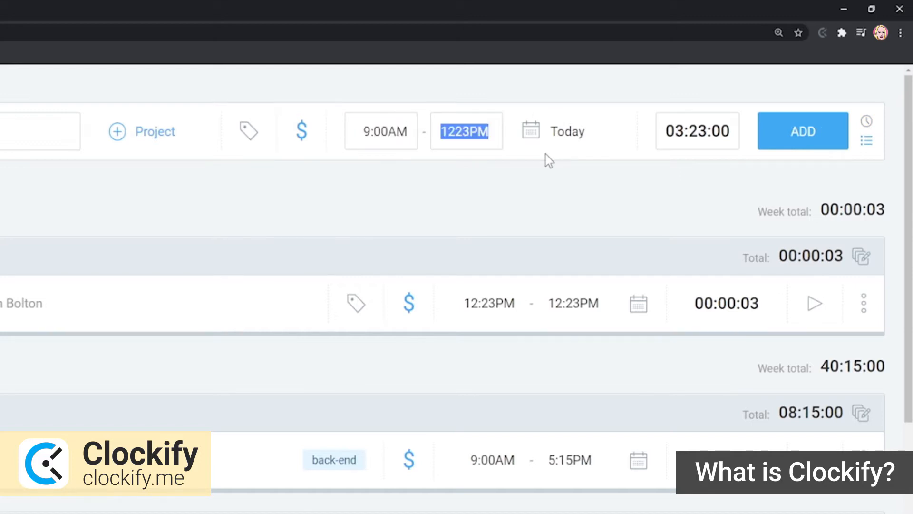
{"action": "left_click", "coordinate": [803, 131]}
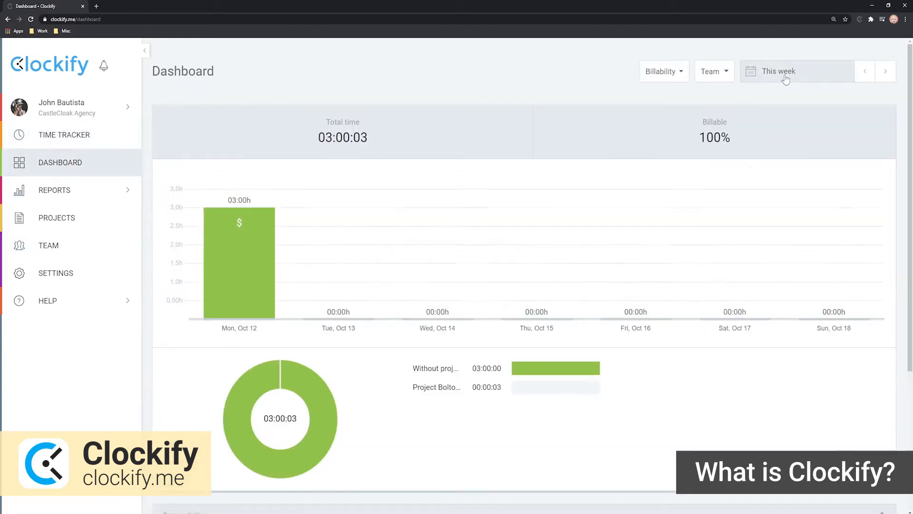
Step: Review this year's dashboard totals by project and bring up the Summary report
{"action": "left_click", "coordinate": [779, 71]}
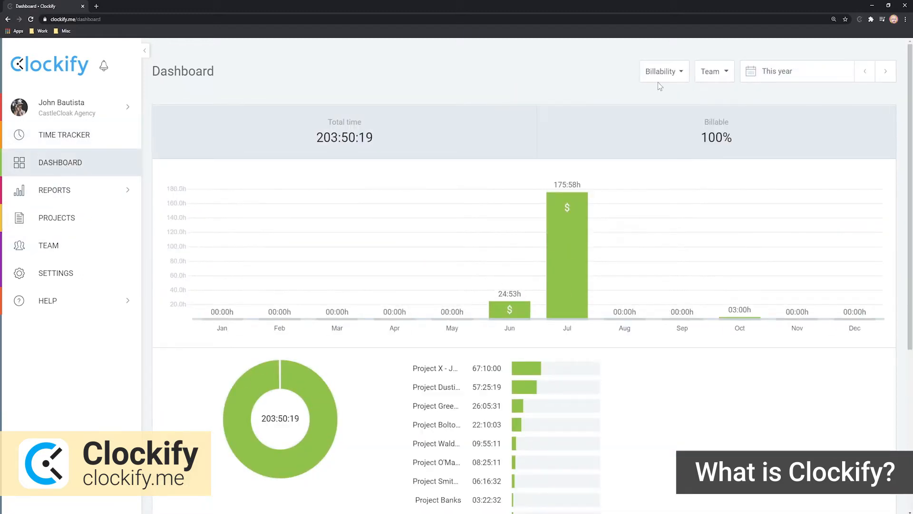
{"action": "left_click", "coordinate": [663, 71]}
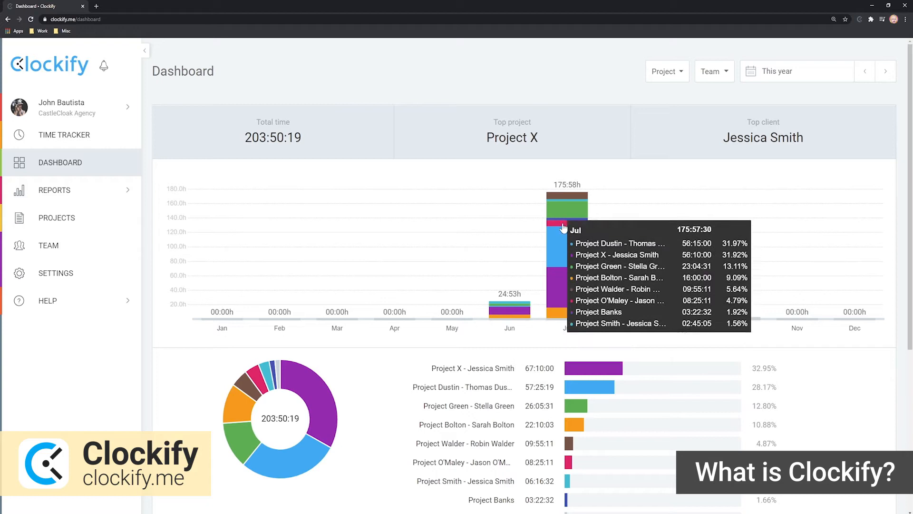
{"action": "scroll", "scroll_direction": "down", "scroll_amount": 3}
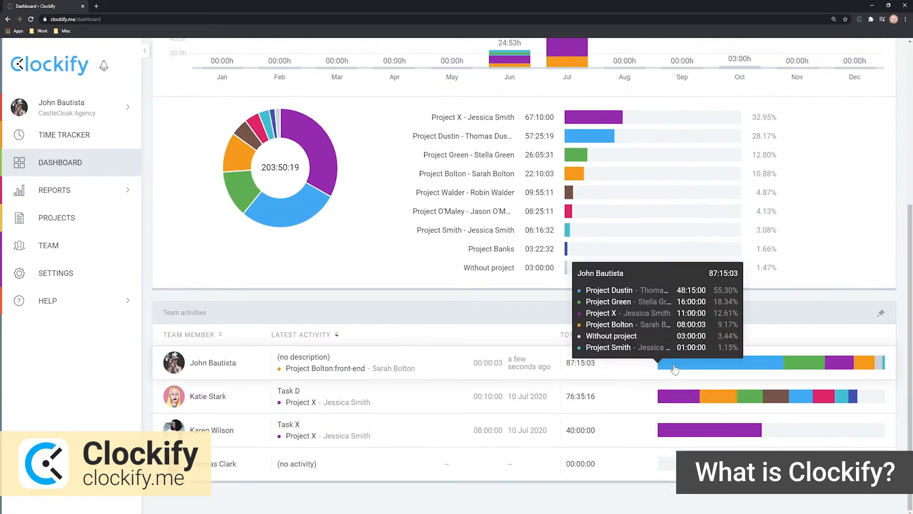
{"action": "left_click", "coordinate": [54, 190]}
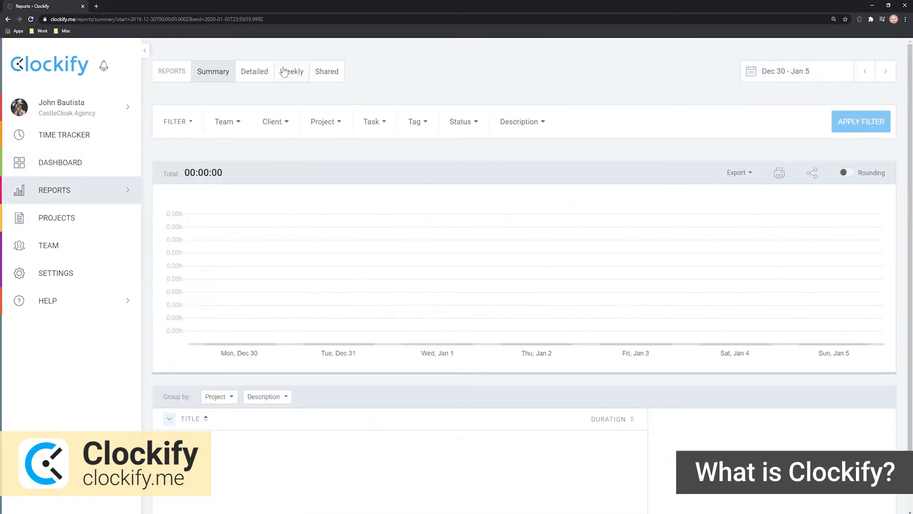
Step: Browse the time entries in the Detailed report
{"action": "left_click", "coordinate": [254, 71]}
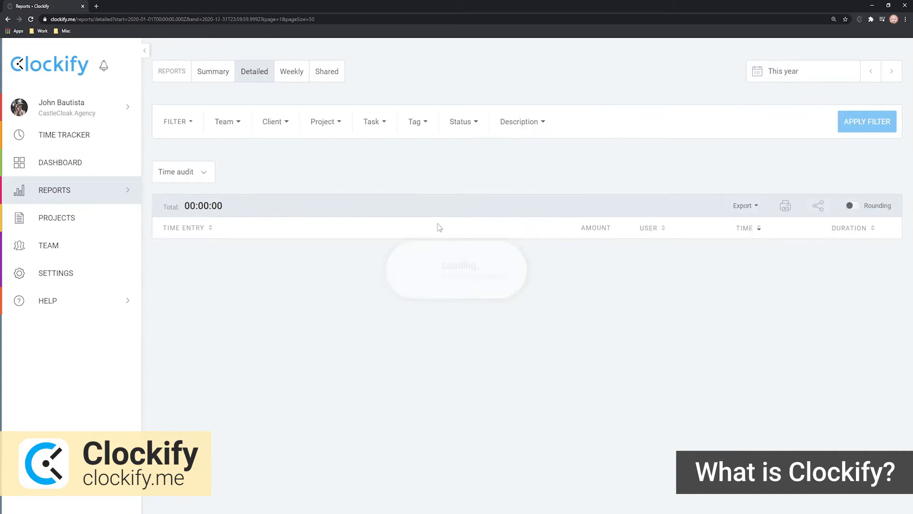
{"action": "left_click", "coordinate": [867, 121]}
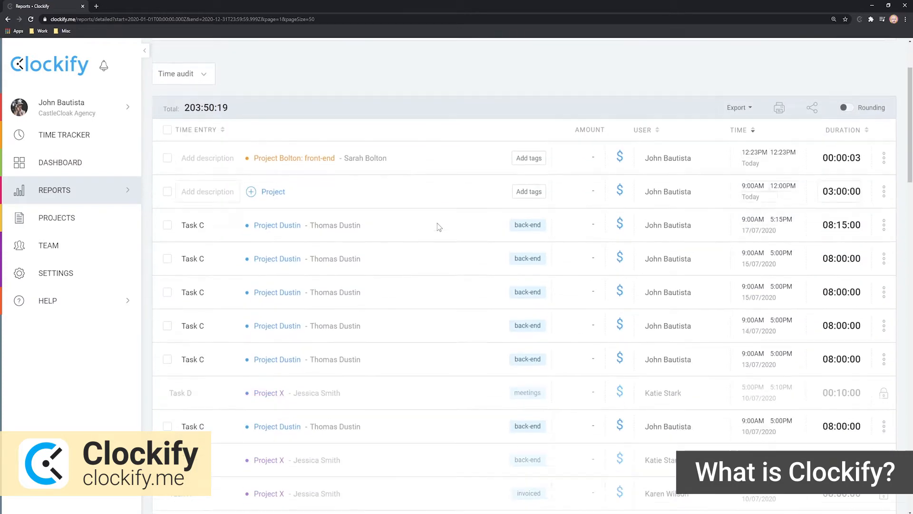
{"action": "scroll", "scroll_direction": "down", "scroll_amount": 3}
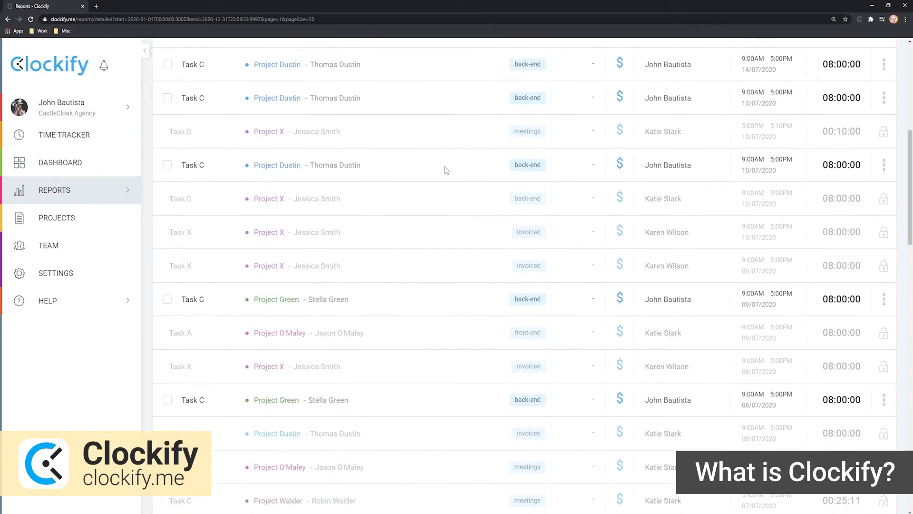
{"action": "scroll", "scroll_direction": "down", "scroll_amount": 3}
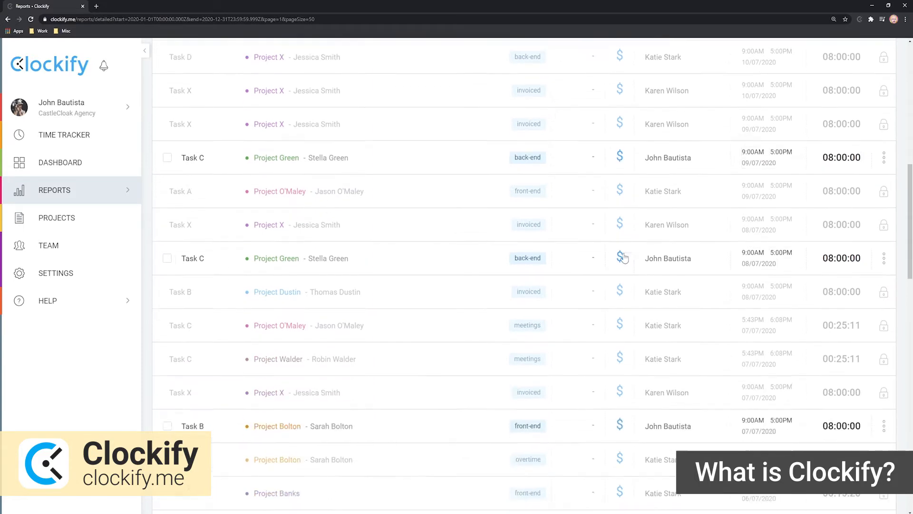
{"action": "scroll", "scroll_direction": "down", "scroll_amount": 3}
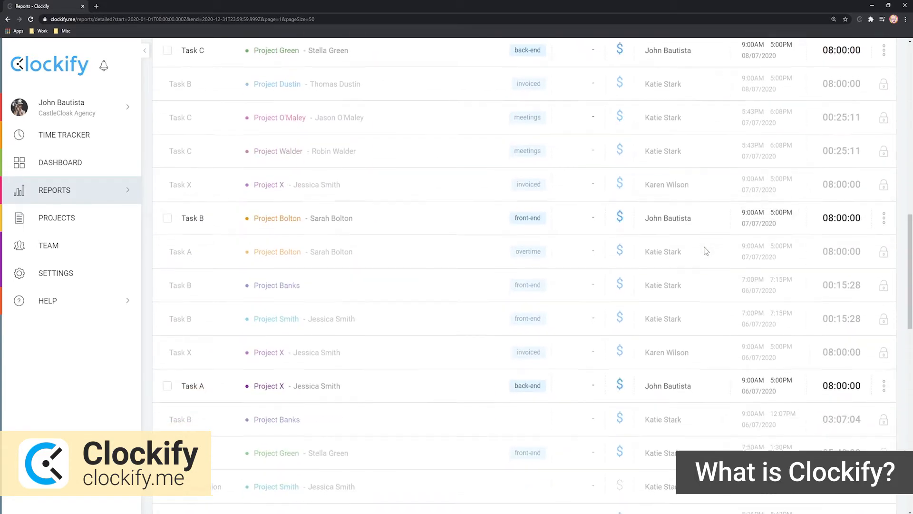
{"action": "scroll", "scroll_direction": "down", "scroll_amount": 3}
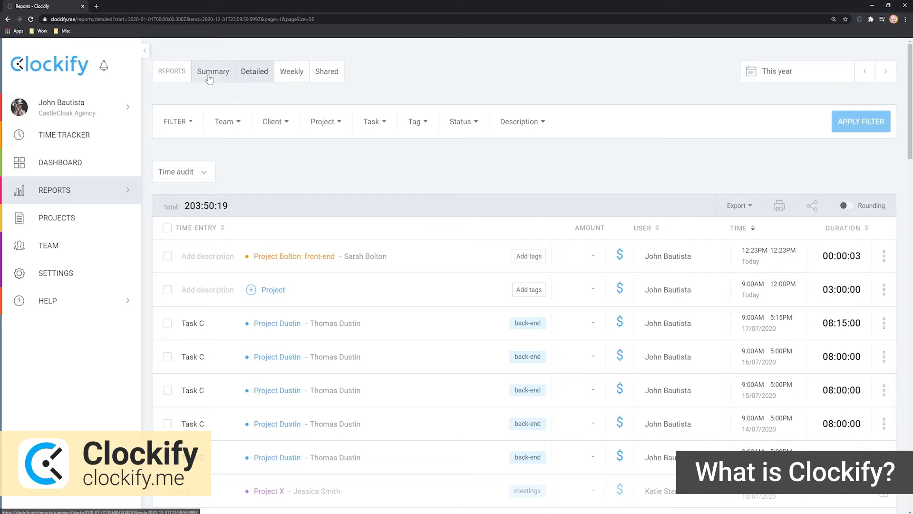
Step: Review the Summary report's project breakdown and return to the Dashboard
{"action": "left_click", "coordinate": [212, 71]}
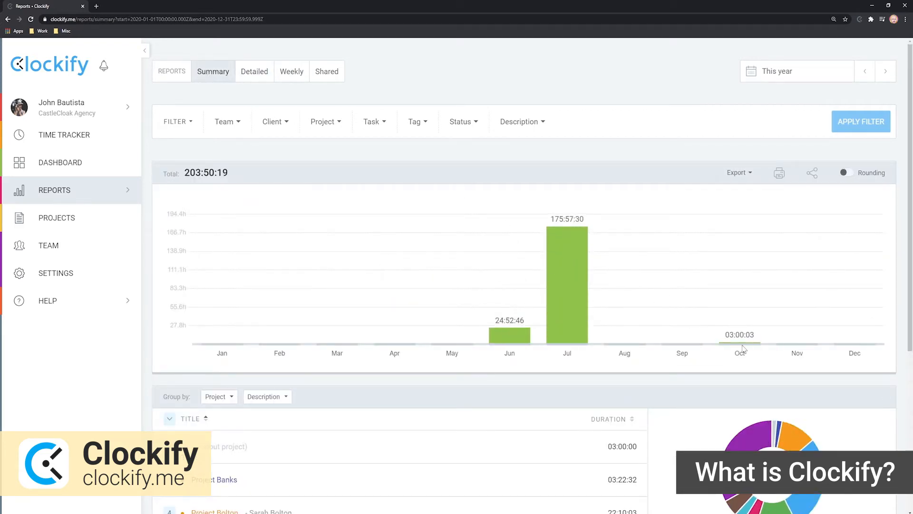
{"action": "scroll", "scroll_direction": "down", "scroll_amount": 3}
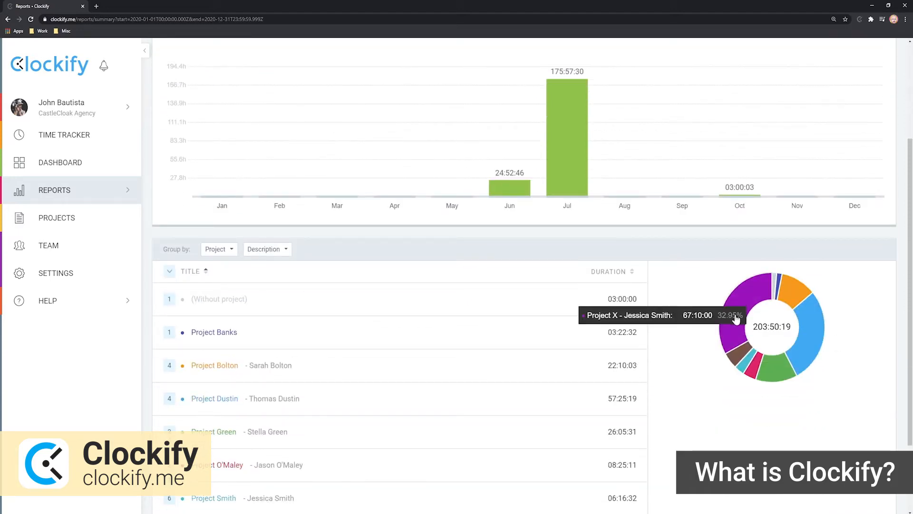
{"action": "mouse_move", "coordinate": [779, 283]}
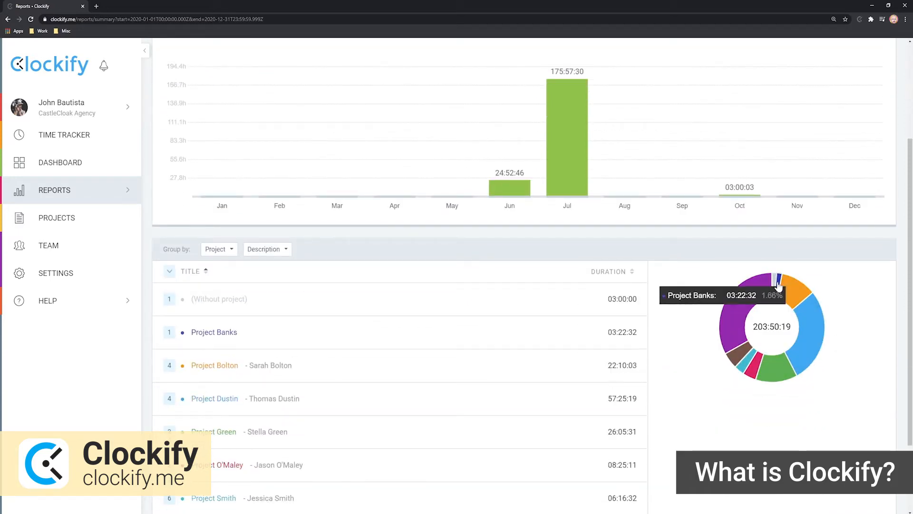
{"action": "scroll", "scroll_direction": "down", "scroll_amount": 3}
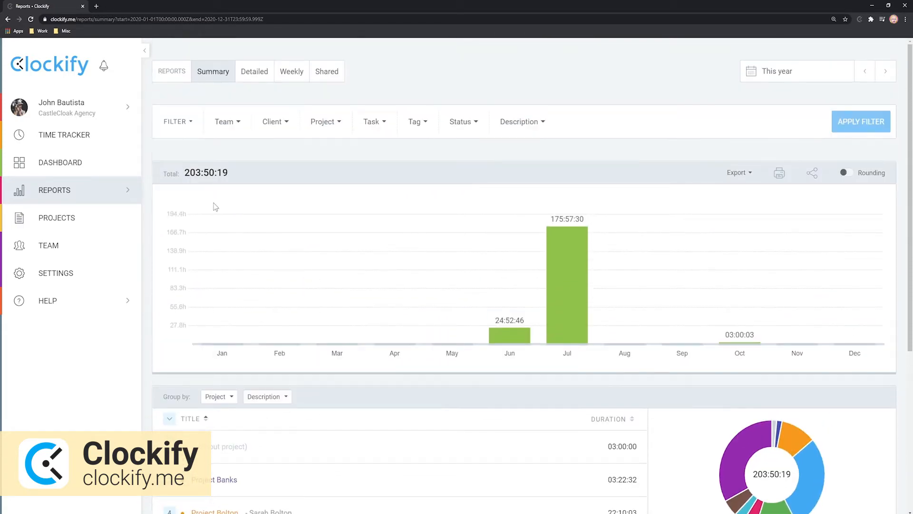
{"action": "left_click", "coordinate": [60, 163]}
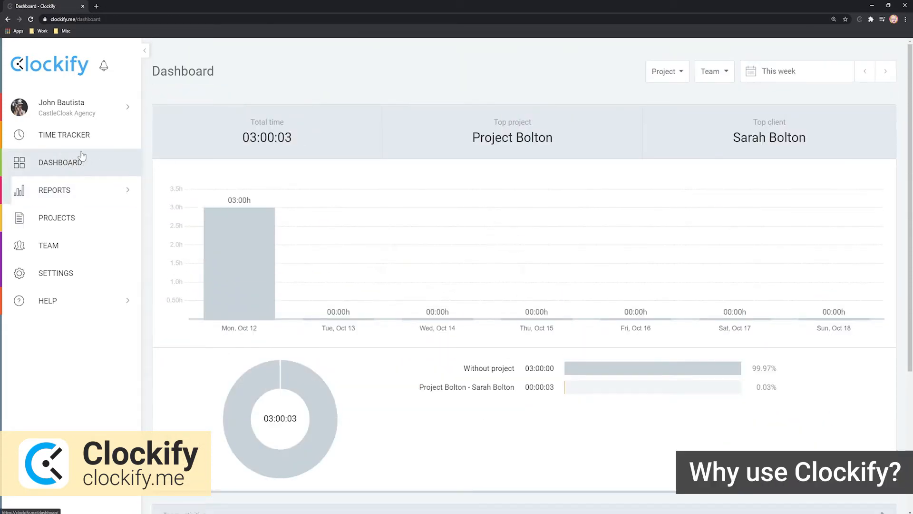
Step: Review Time Tracker entries and read the custom fields help article
{"action": "left_click", "coordinate": [64, 134]}
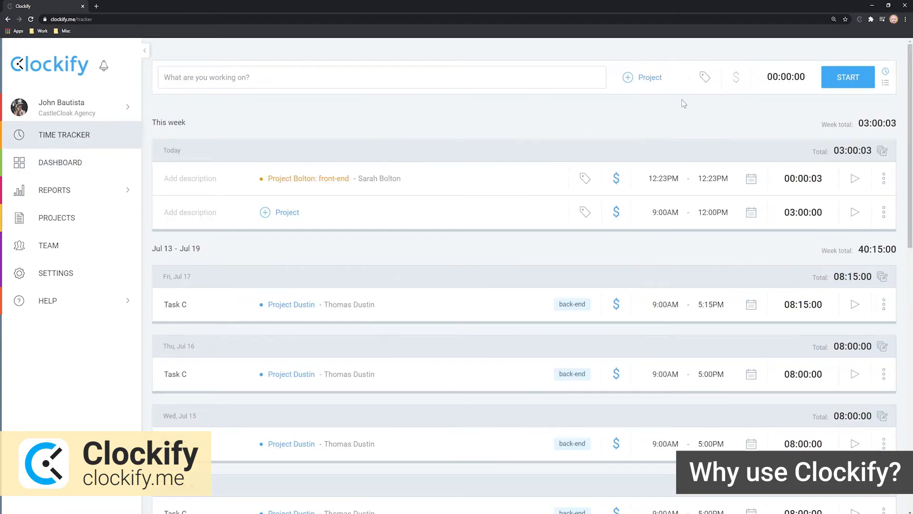
{"action": "left_click", "coordinate": [706, 77]}
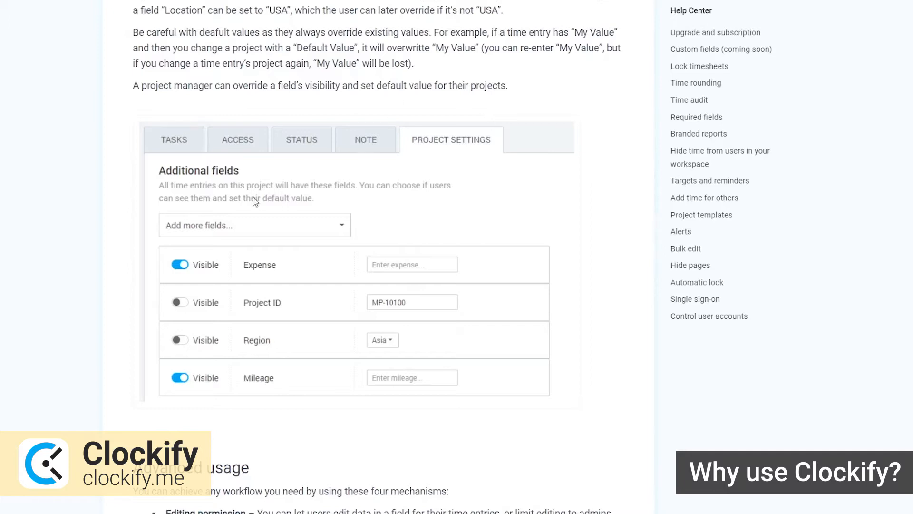
{"action": "scroll", "scroll_direction": "down", "scroll_amount": 3}
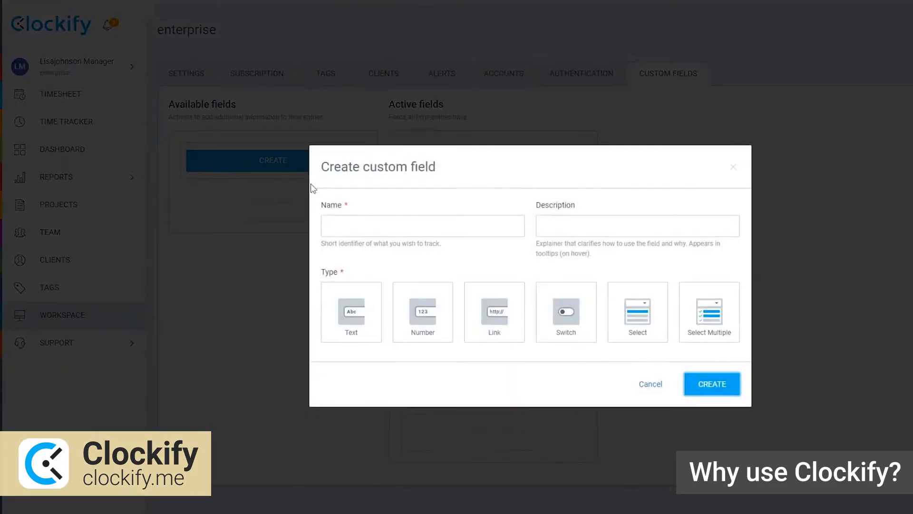
Step: Create a described Number custom field named Expenses, activate it, and save
{"action": "type", "text": "Expenses"}
{"action": "type", "text": "I"}
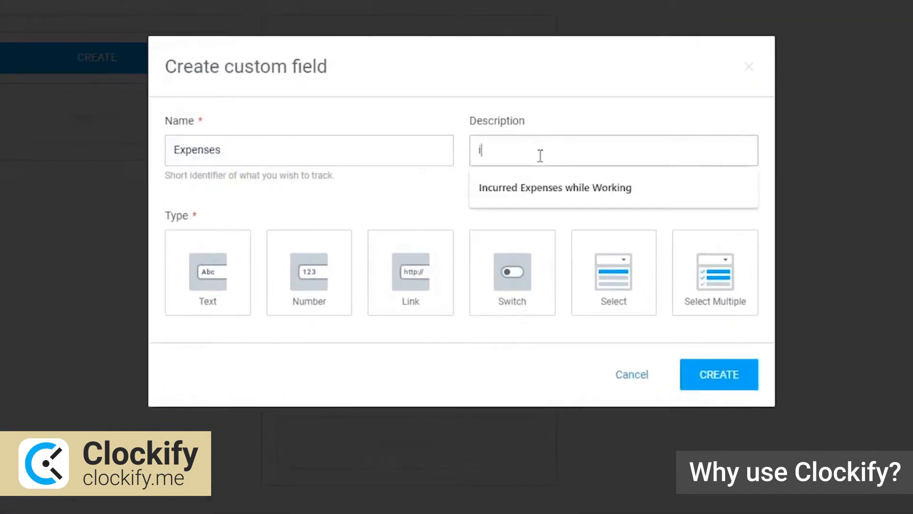
{"action": "left_click", "coordinate": [554, 188]}
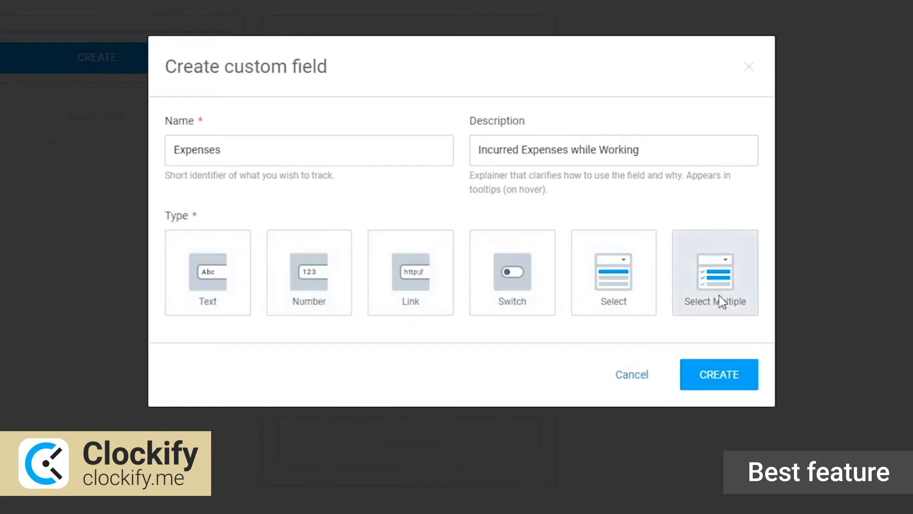
{"action": "left_click", "coordinate": [309, 272]}
{"action": "type", "text": "Enter expenses..."}
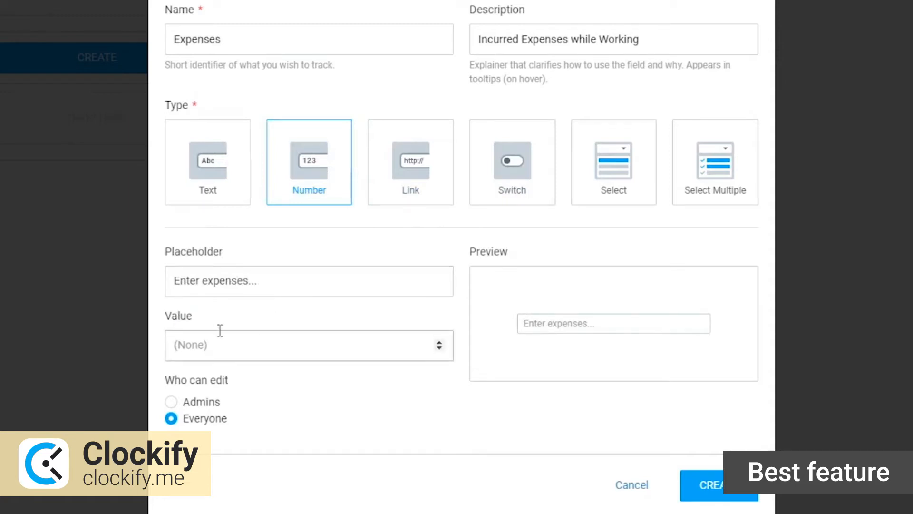
{"action": "mouse_move", "coordinate": [171, 330]}
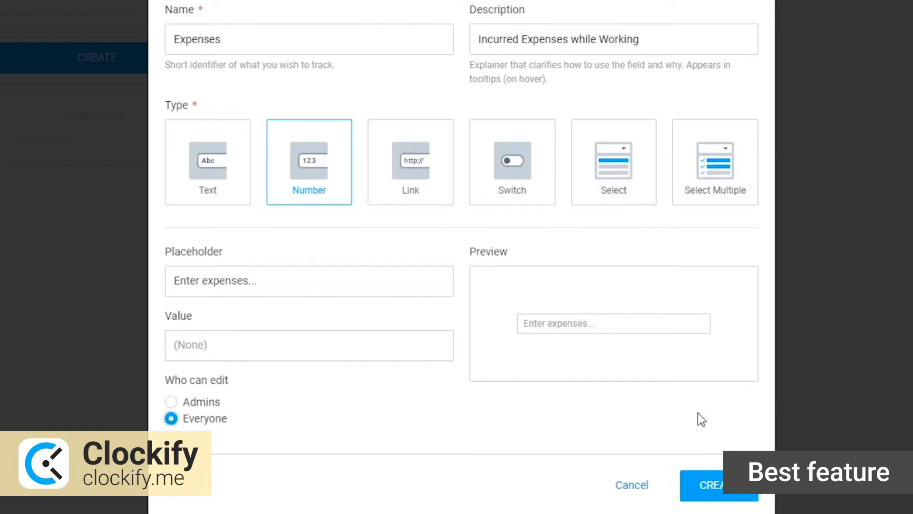
{"action": "left_click", "coordinate": [718, 485]}
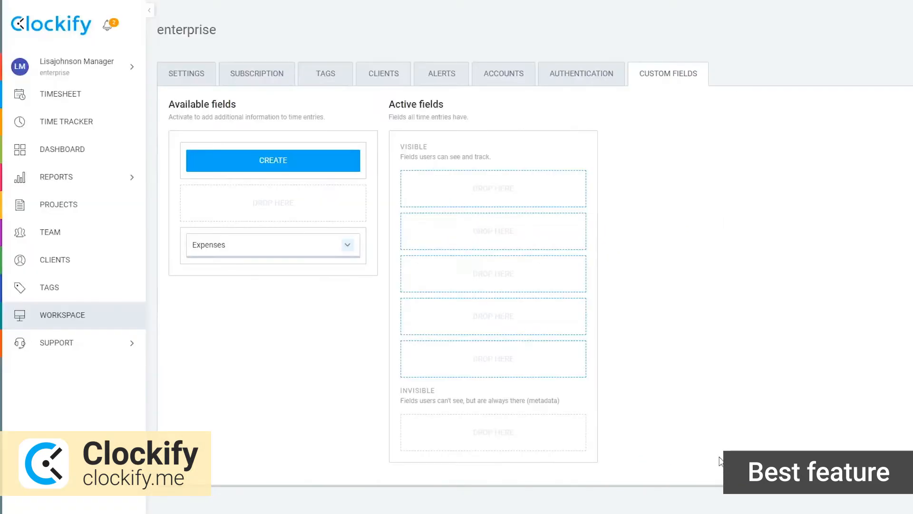
{"action": "mouse_move", "coordinate": [293, 310]}
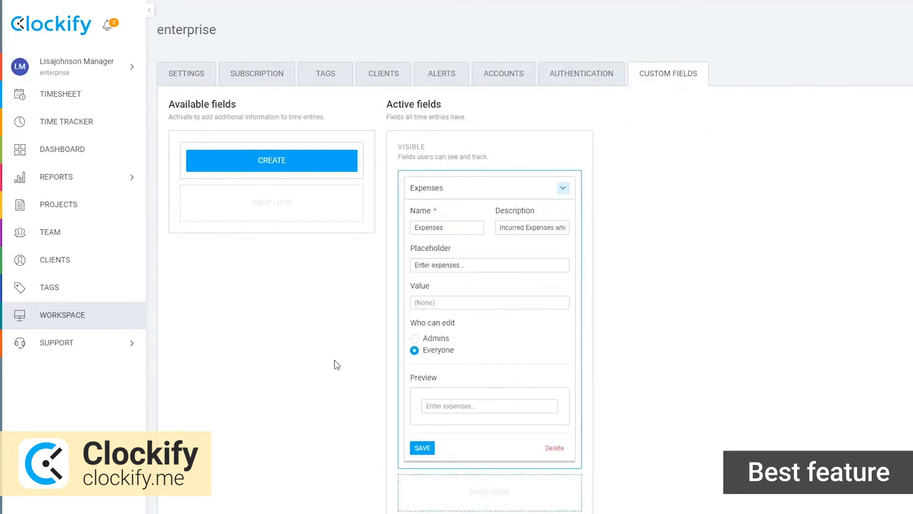
{"action": "mouse_move", "coordinate": [337, 333]}
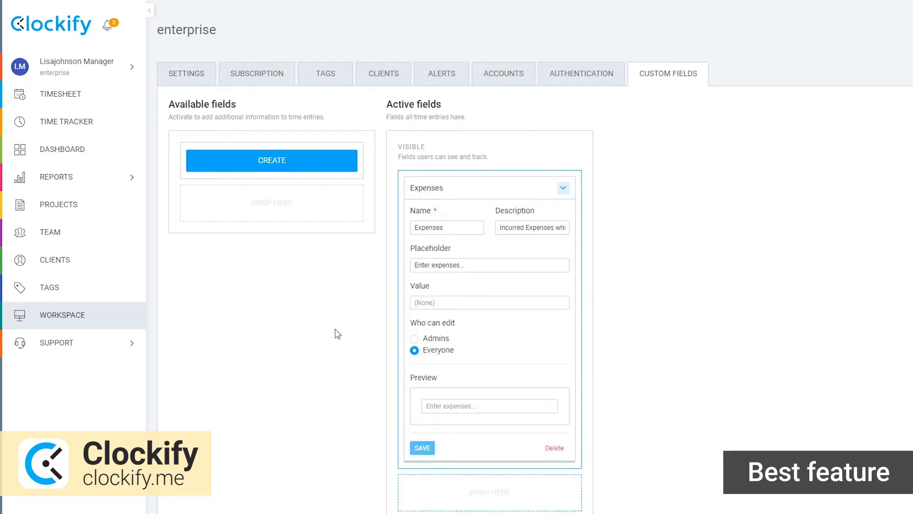
{"action": "left_click", "coordinate": [67, 121]}
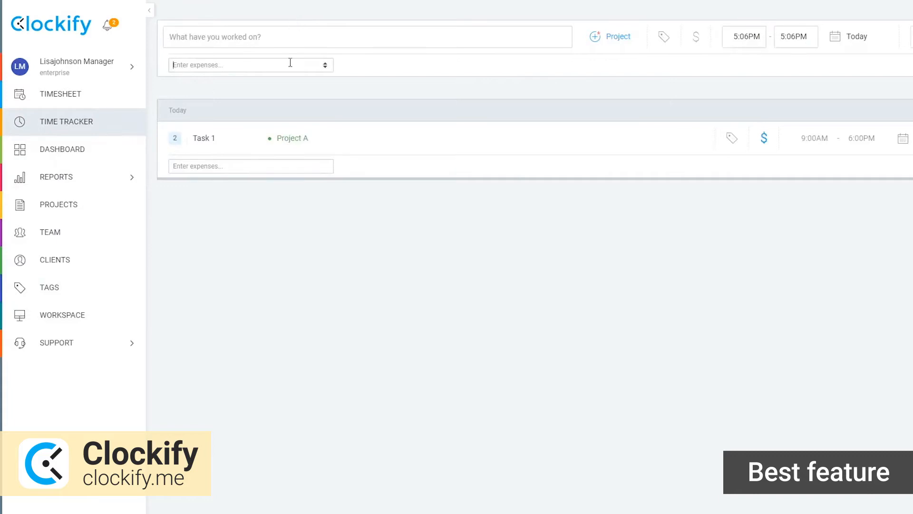
Step: Enter 3000 expenses on a new task entry and 4000 on Project A's Task 1
{"action": "type", "text": "task"}
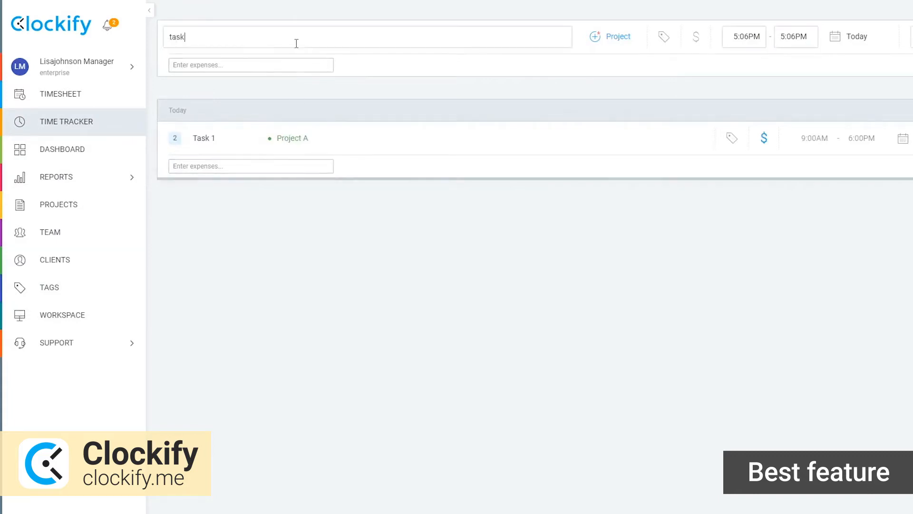
{"action": "type", "text": "3000"}
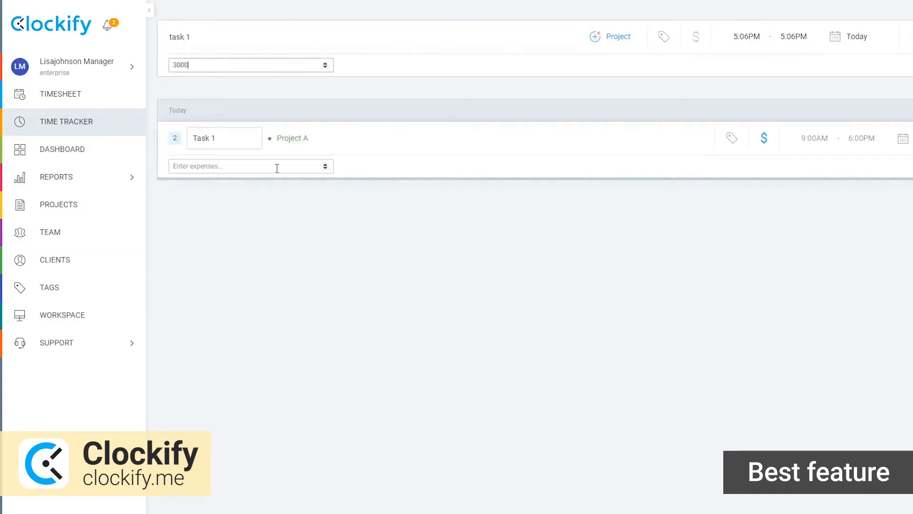
{"action": "type", "text": "4000.0"}
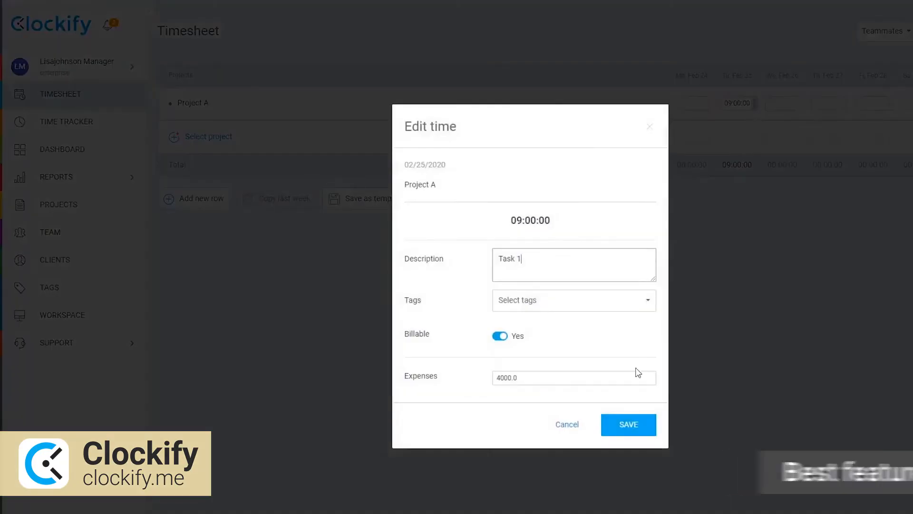
{"action": "left_click", "coordinate": [628, 424]}
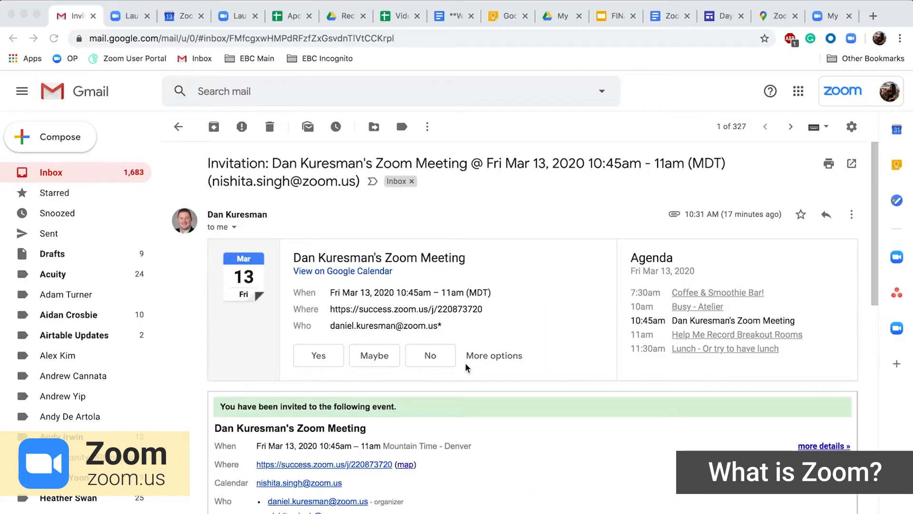
Step: Scroll through the Fri Mar 13 Zoom meeting invitation email
{"action": "scroll", "scroll_direction": "down", "scroll_amount": 3}
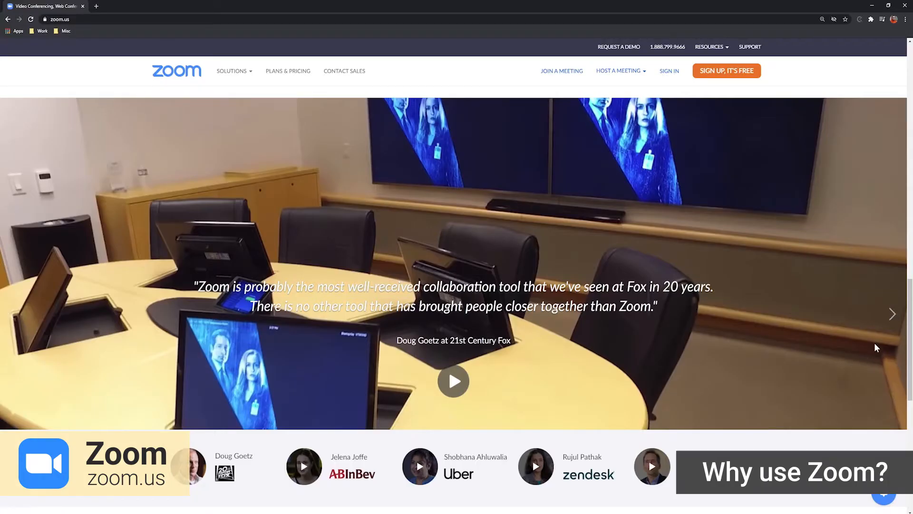
Step: Advance the Zoom testimonial carousel past the 21st Century Fox story
{"action": "left_click", "coordinate": [893, 314]}
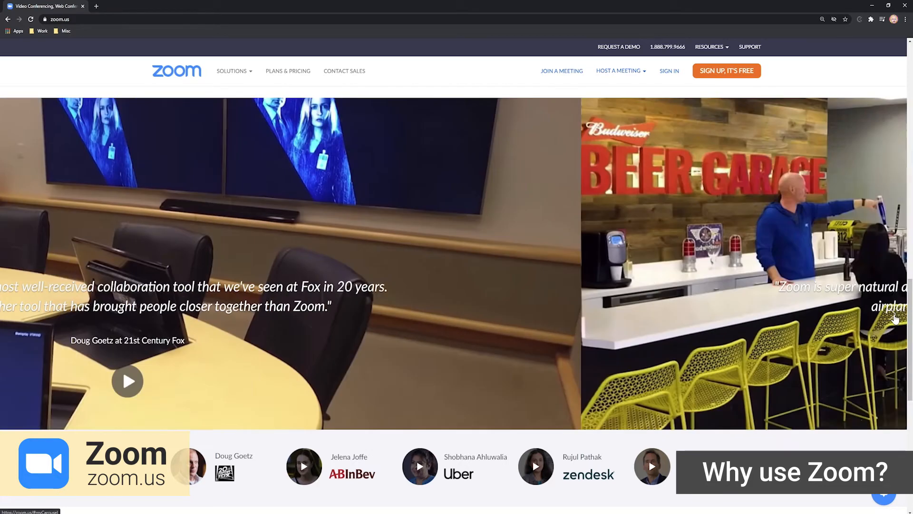
{"action": "left_click", "coordinate": [895, 314]}
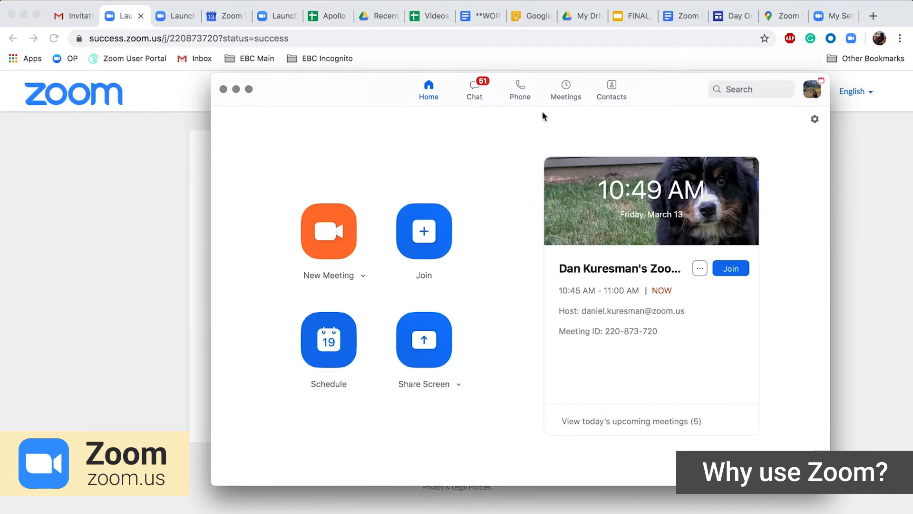
Step: Join today's 11:00–11:15 AM meeting from the Meetings list, then leave it
{"action": "left_click", "coordinate": [565, 88]}
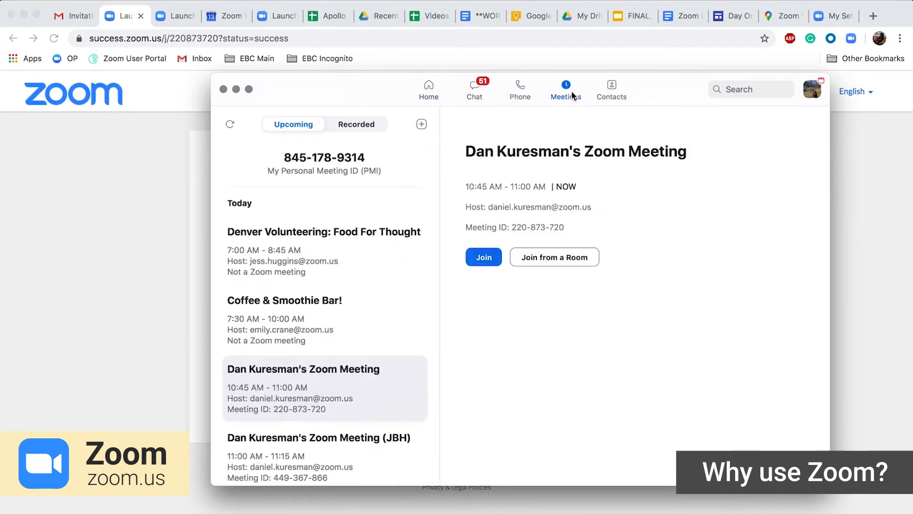
{"action": "scroll", "scroll_direction": "down", "scroll_amount": 3}
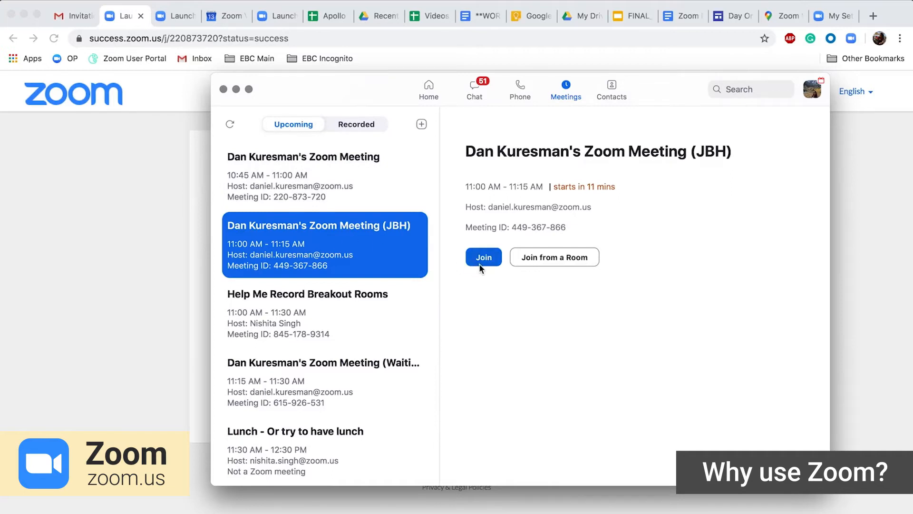
{"action": "left_click", "coordinate": [483, 257]}
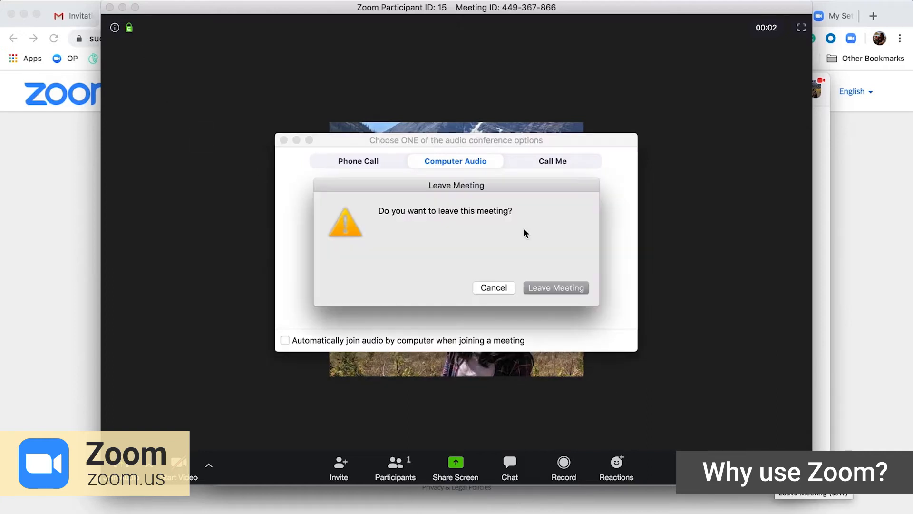
{"action": "left_click", "coordinate": [555, 288]}
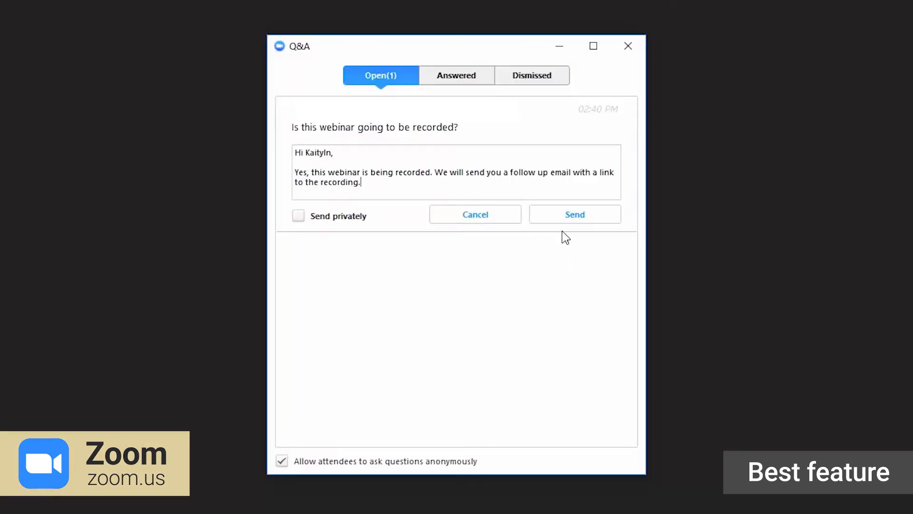
Step: Send the answer confirming the webinar is recorded and begin a chat reply
{"action": "left_click", "coordinate": [574, 214]}
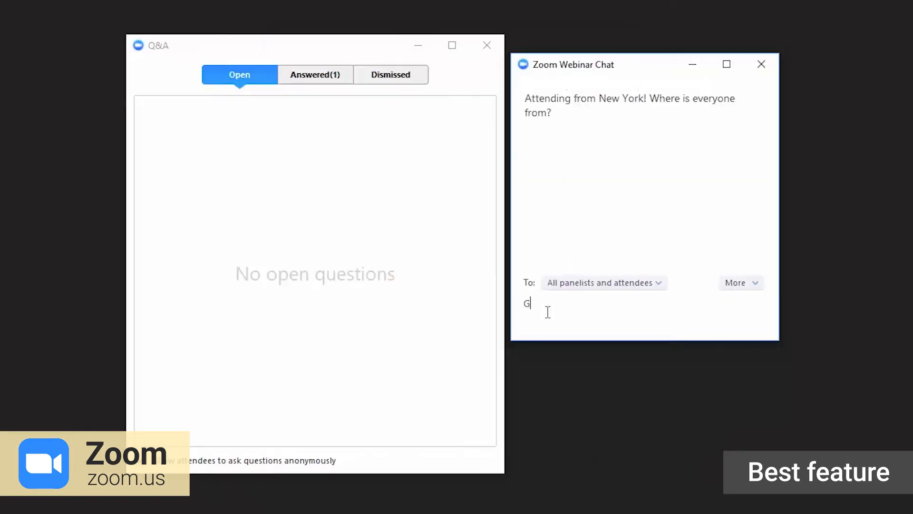
{"action": "type", "text": "reat"}
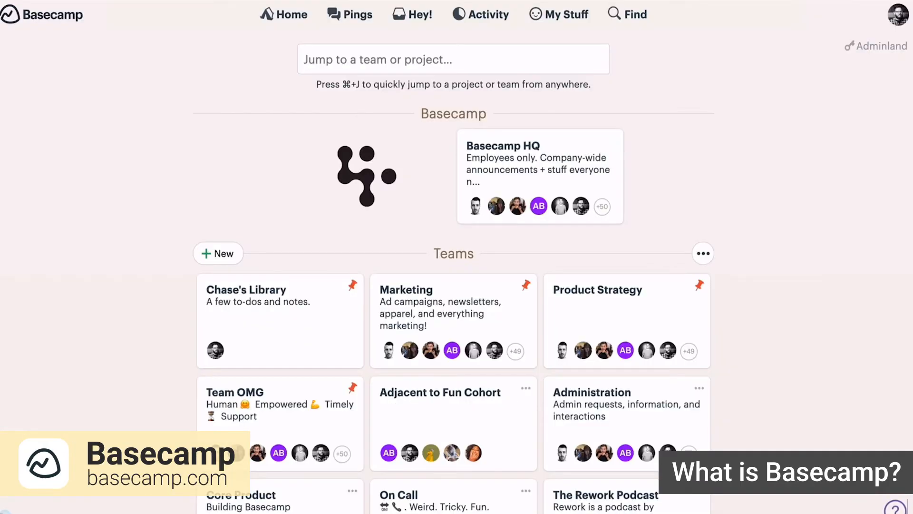
{"action": "mouse_move", "coordinate": [819, 325]}
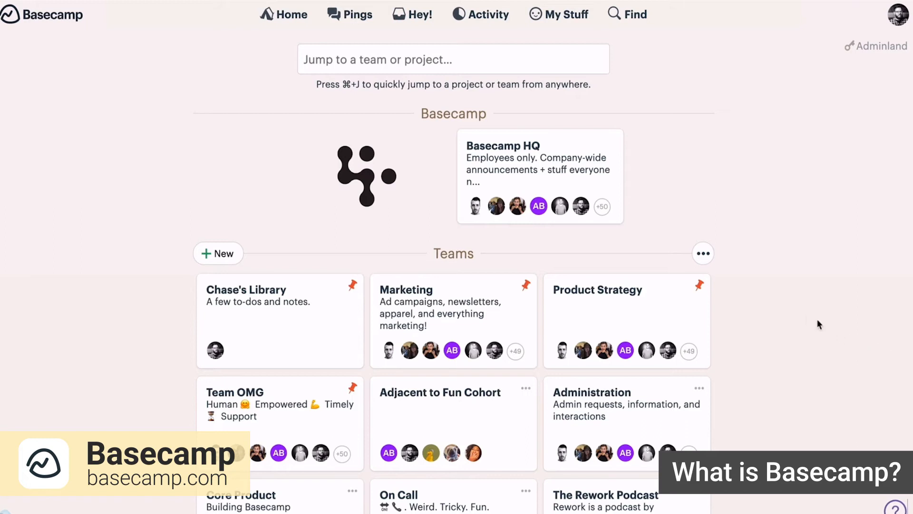
Step: Scroll down to Projects and open the Marketing: basecamp.com card
{"action": "scroll", "scroll_direction": "down", "scroll_amount": 3}
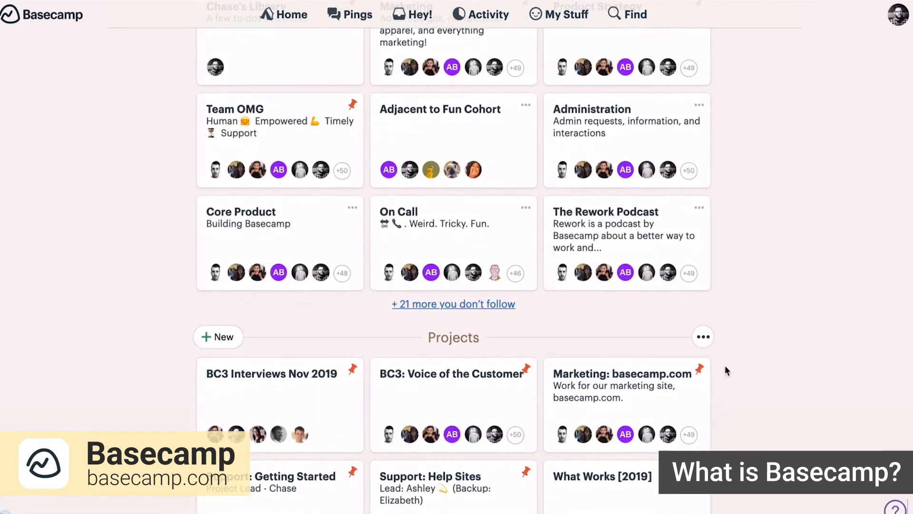
{"action": "left_click", "coordinate": [616, 374]}
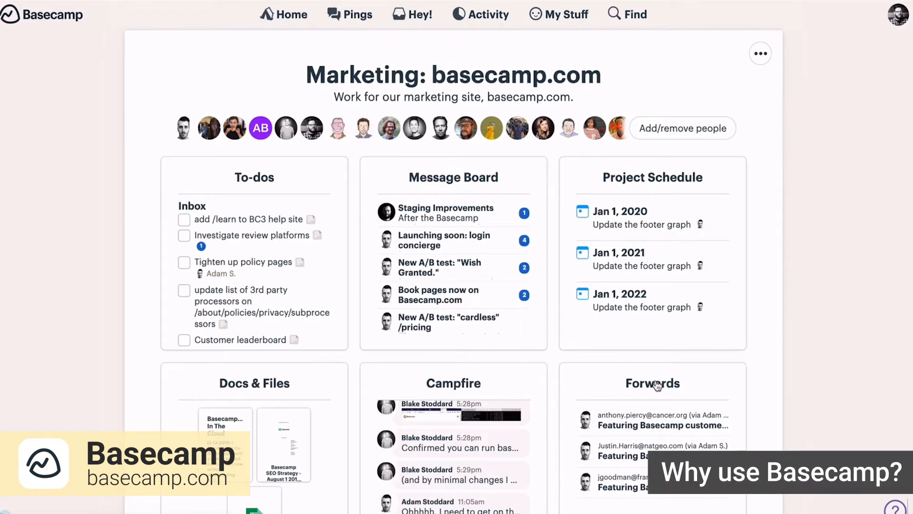
{"action": "mouse_move", "coordinate": [499, 296]}
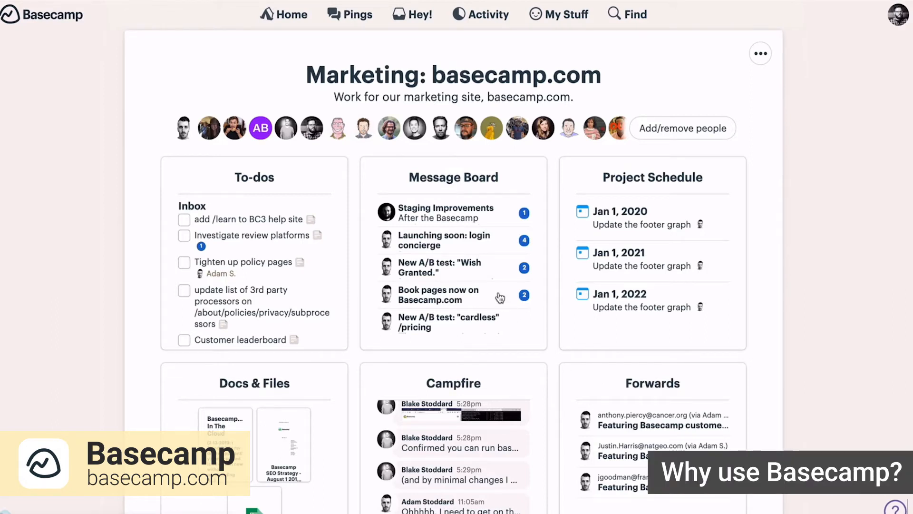
Step: Read the 'Launching soon: login concierge' Message Board post and its four comments
{"action": "left_click", "coordinate": [453, 177]}
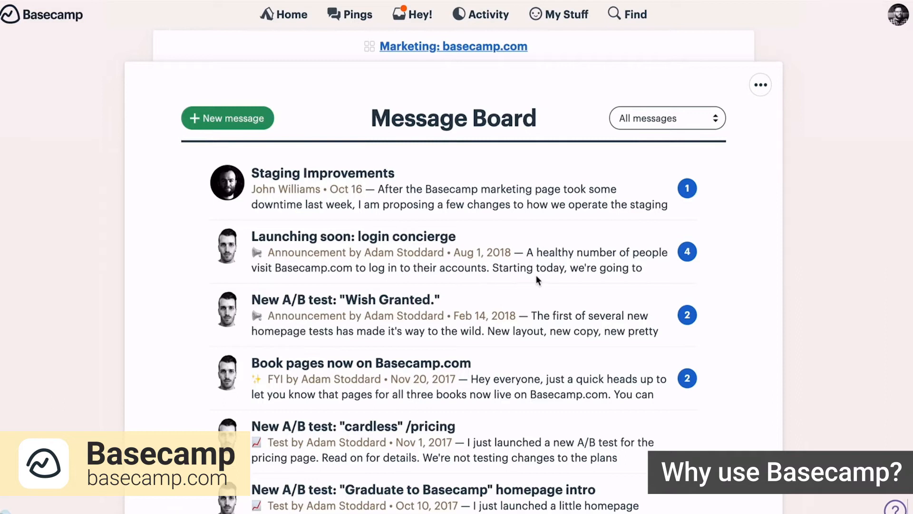
{"action": "mouse_move", "coordinate": [557, 274]}
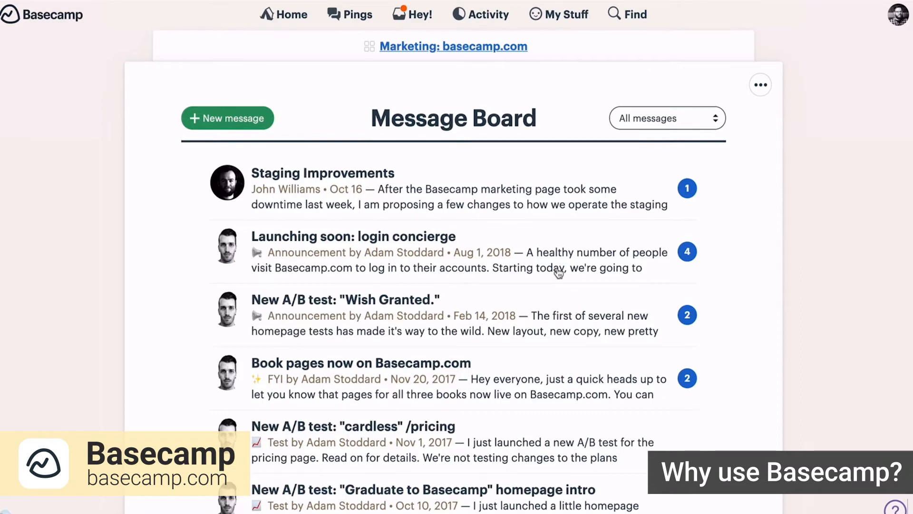
{"action": "left_click", "coordinate": [352, 237]}
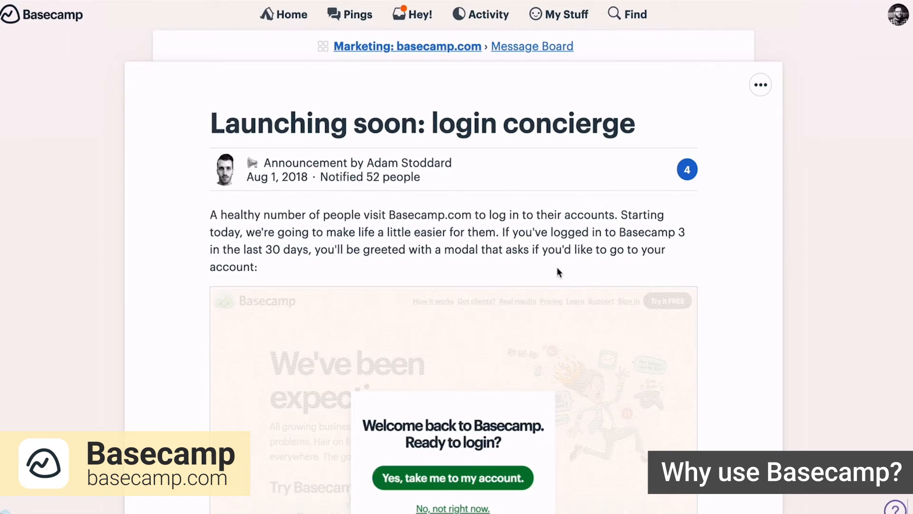
{"action": "scroll", "scroll_direction": "down", "scroll_amount": 3}
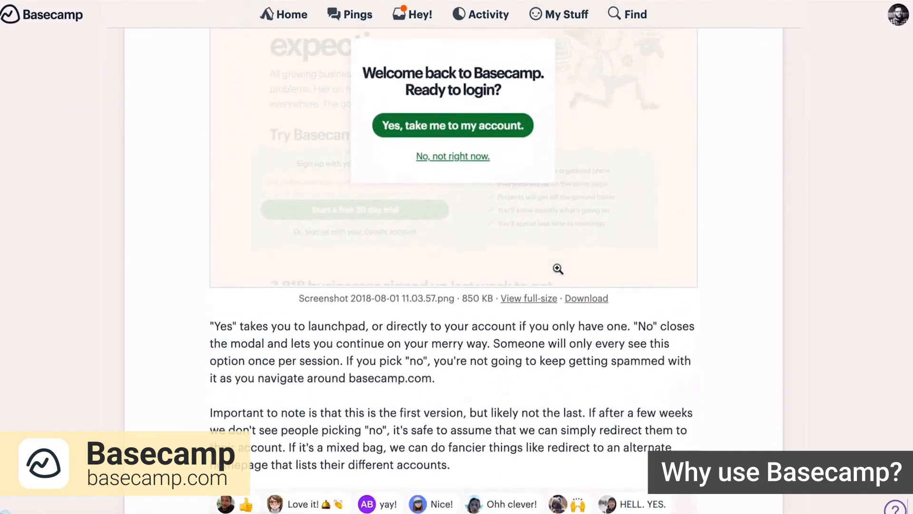
{"action": "scroll", "scroll_direction": "down", "scroll_amount": 3}
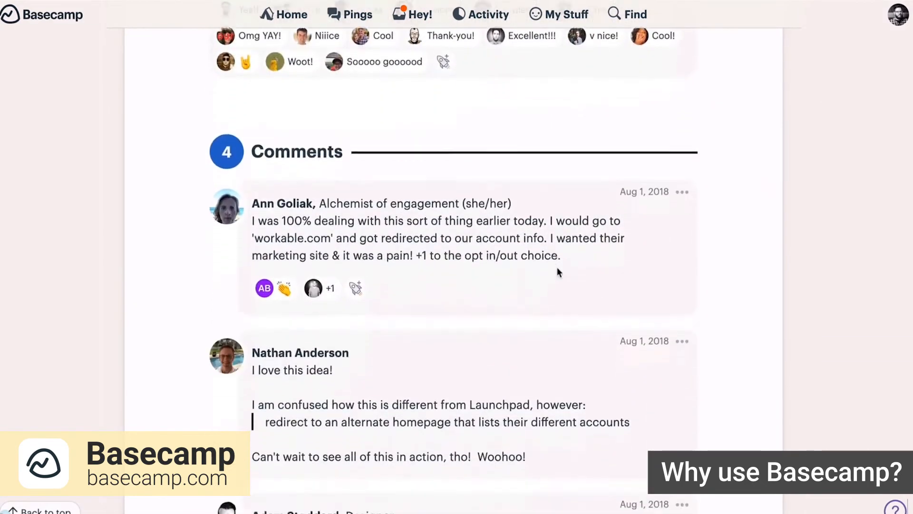
{"action": "scroll", "scroll_direction": "down", "scroll_amount": 3}
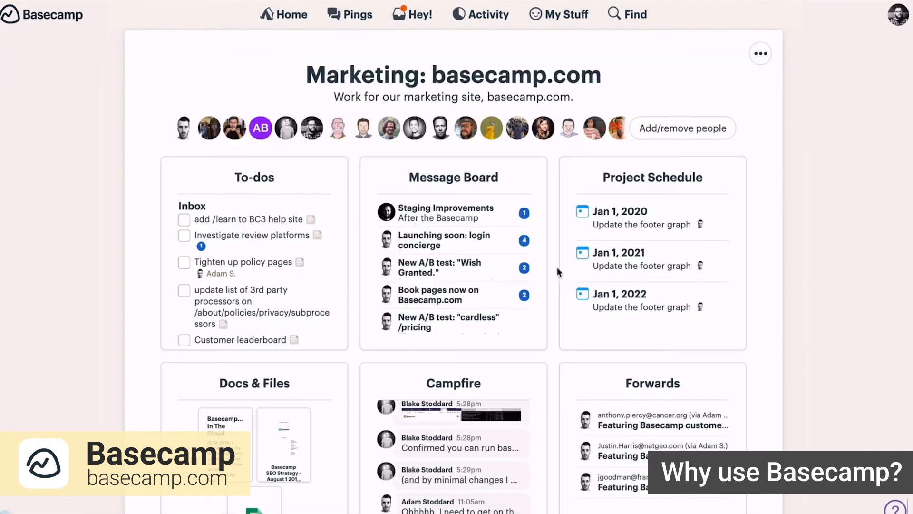
Step: View the Marketing project's to-dos, return to the project, then scroll the Home projects list
{"action": "left_click", "coordinate": [254, 177]}
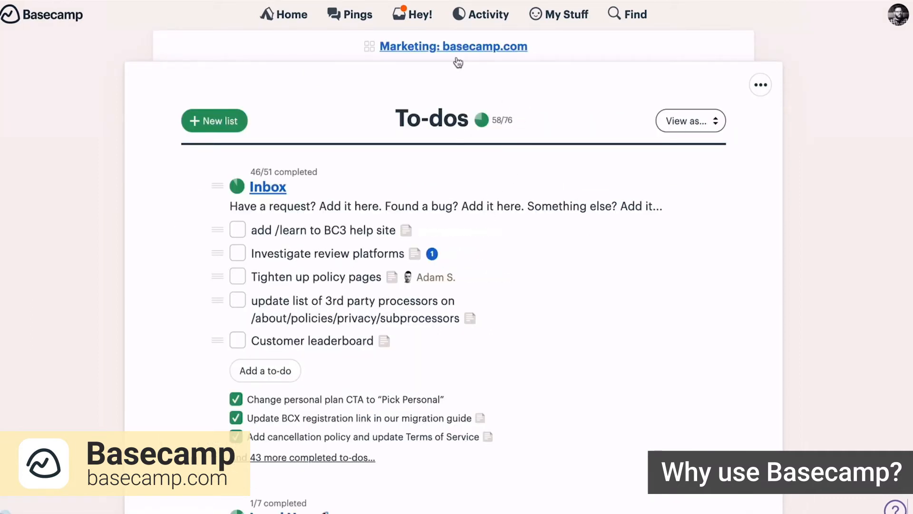
{"action": "left_click", "coordinate": [454, 46]}
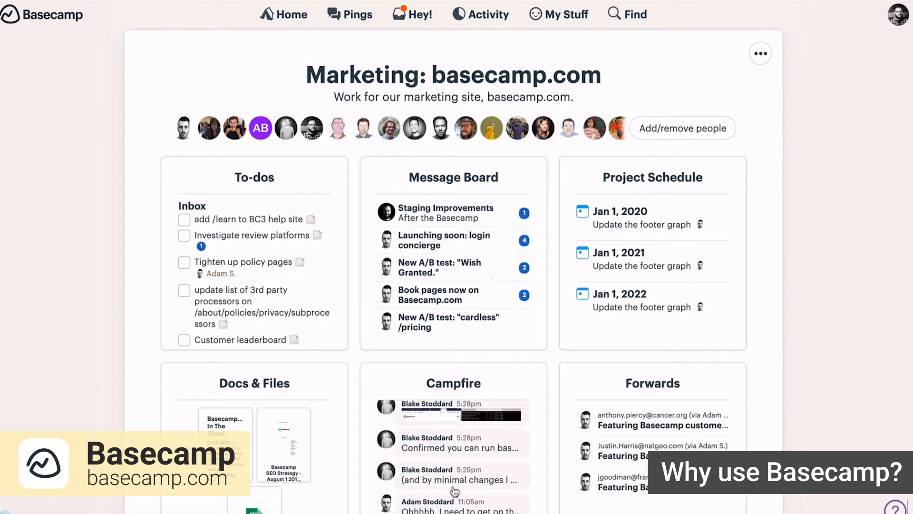
{"action": "mouse_move", "coordinate": [552, 386]}
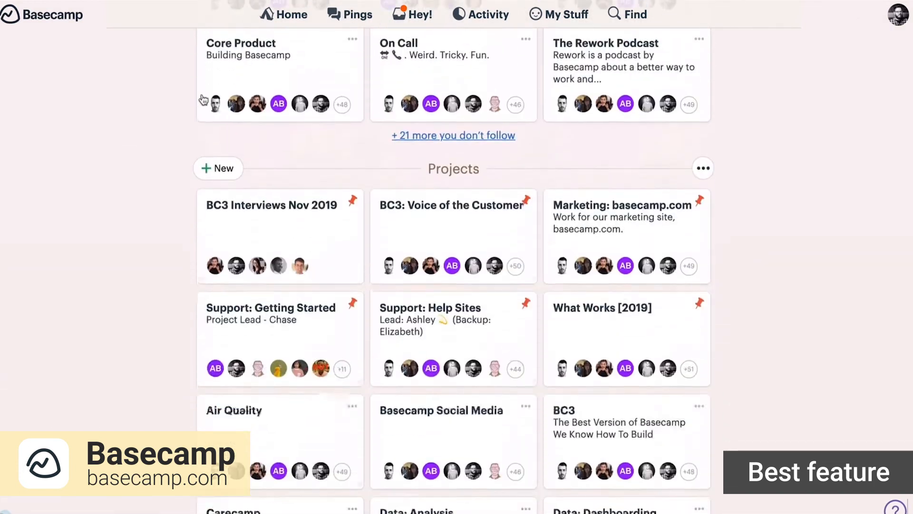
{"action": "scroll", "scroll_direction": "down", "scroll_amount": 3}
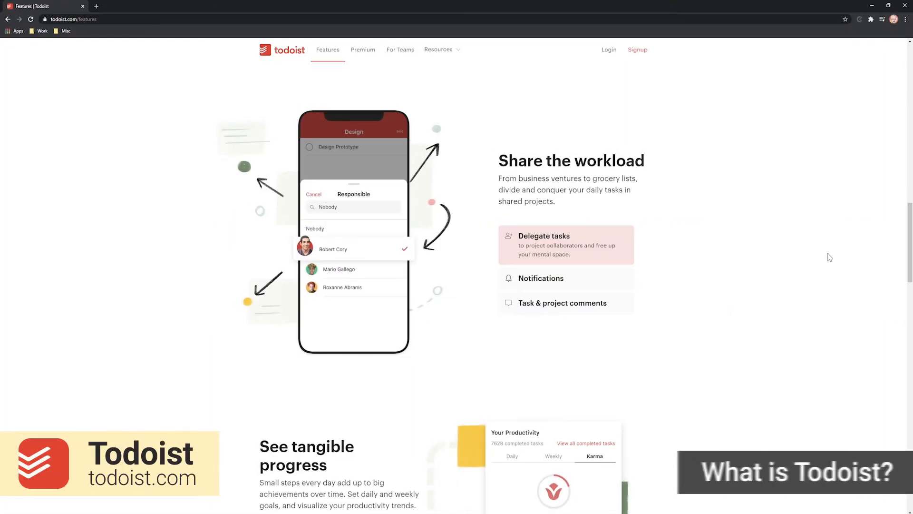
Step: Add the dated Staff Meeting task to the Inbox and show the next 7 days' tasks
{"action": "scroll", "scroll_direction": "down", "scroll_amount": 3}
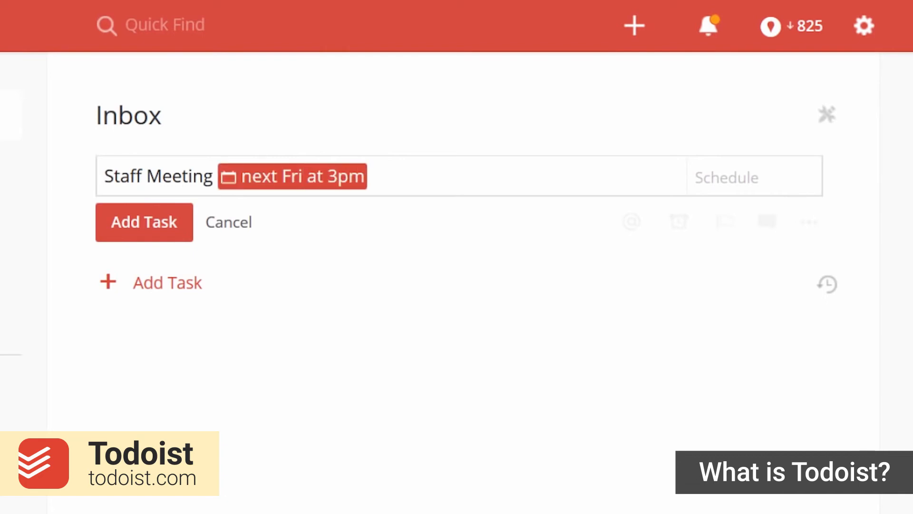
{"action": "left_click", "coordinate": [753, 177]}
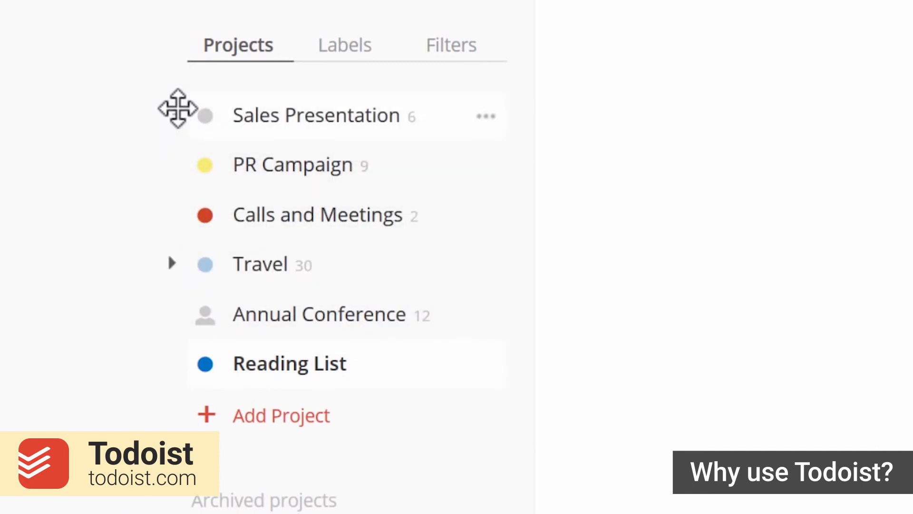
{"action": "left_click", "coordinate": [485, 116]}
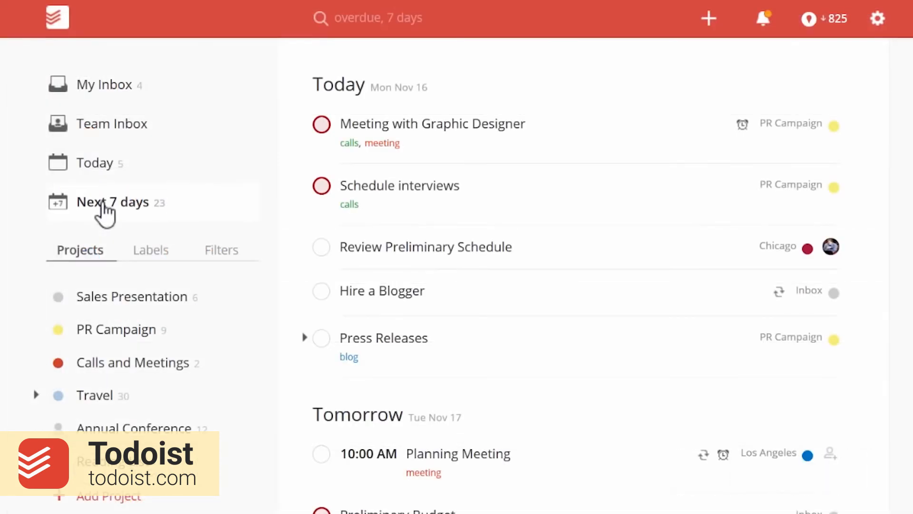
{"action": "left_click", "coordinate": [869, 13]}
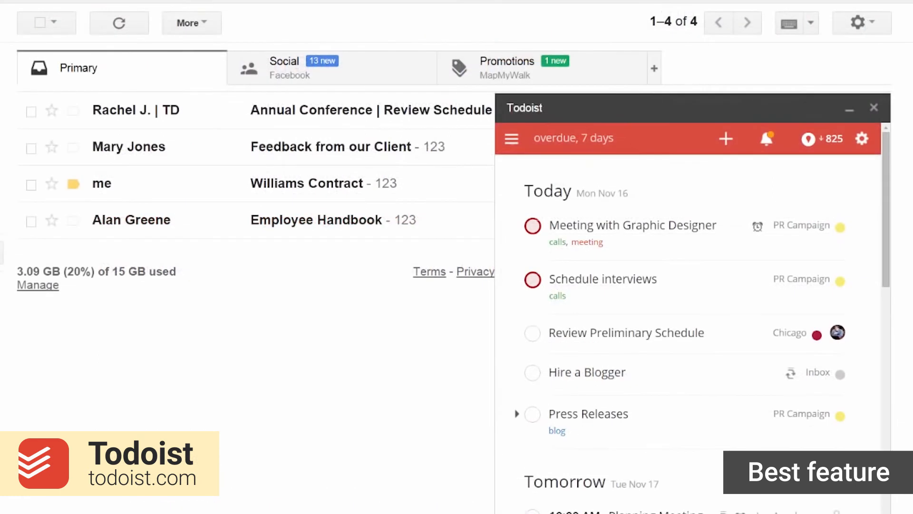
Step: Open Annual Conference and assign the Plan Program task to a collaborator
{"action": "left_click", "coordinate": [685, 176]}
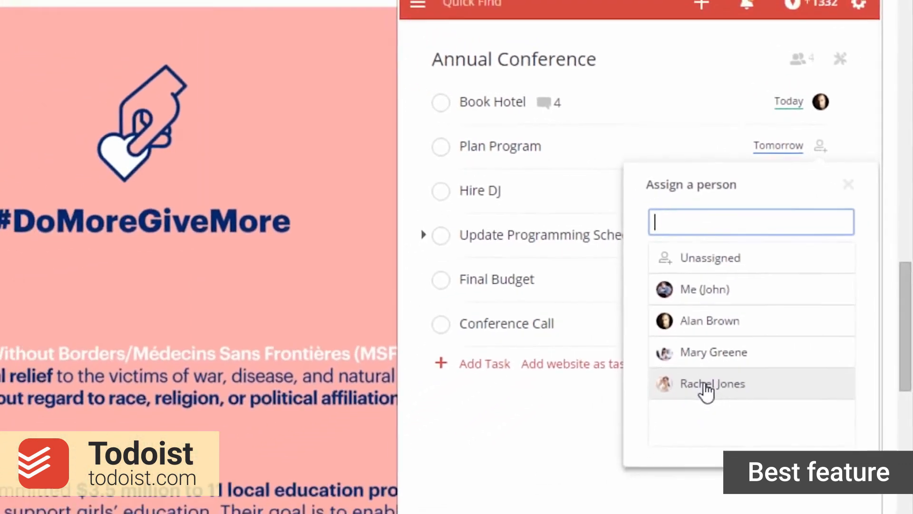
{"action": "left_click", "coordinate": [712, 384]}
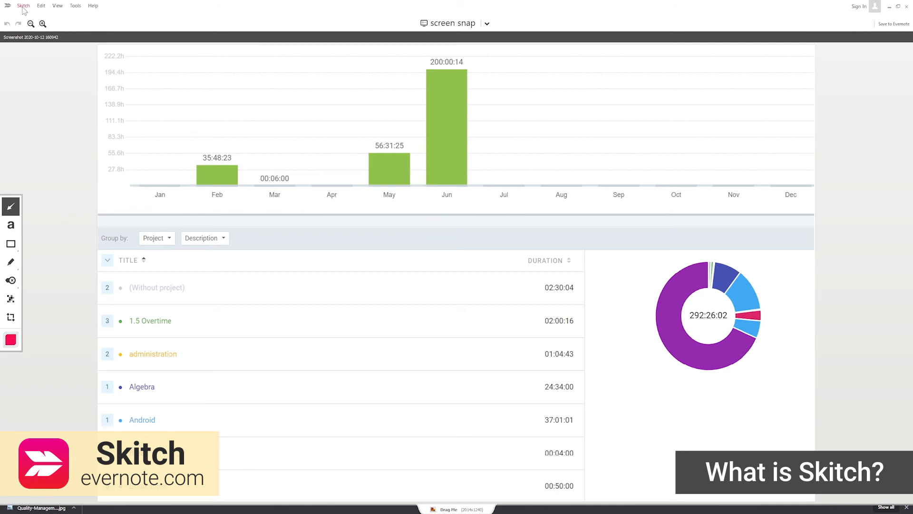
Step: Take a new screen snap of the yearly time report from the Skitch menu
{"action": "left_click", "coordinate": [23, 5]}
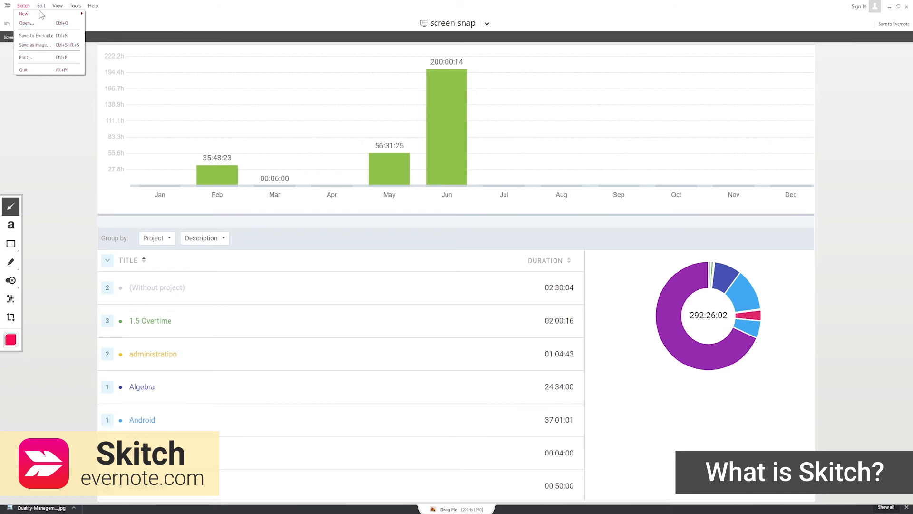
{"action": "left_click", "coordinate": [93, 5]}
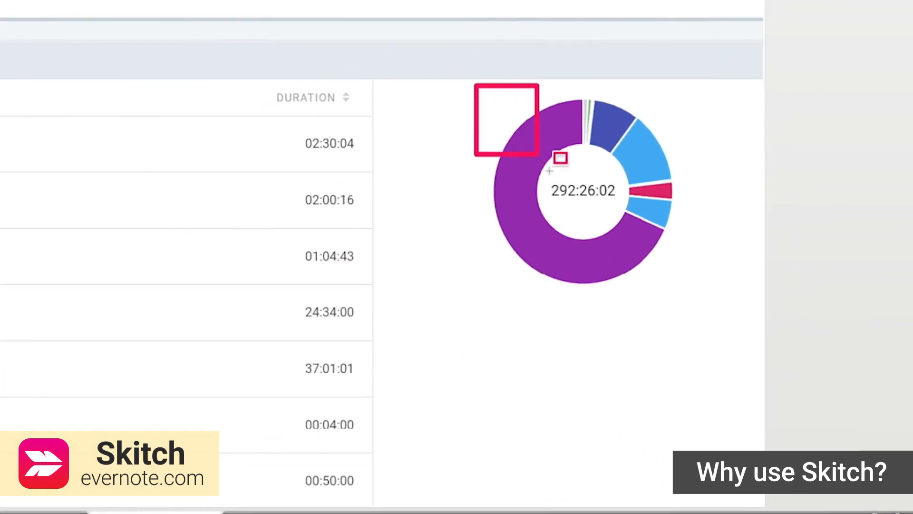
Step: Box the donut chart, add an arrow below the Summary label, and pick another colour
{"action": "left_click_drag", "start_coordinate": [560, 158], "coordinate": [696, 303]}
{"action": "type", "text": "Summary"}
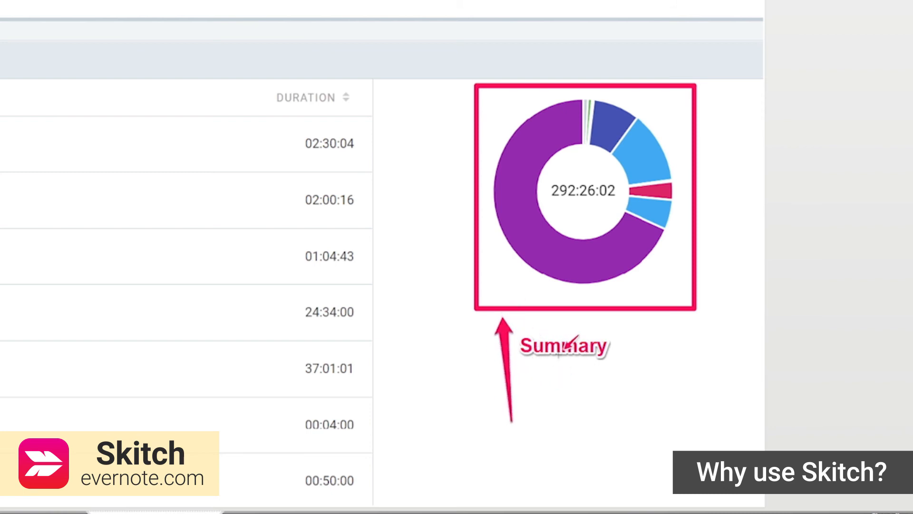
{"action": "left_click_drag", "start_coordinate": [565, 347], "coordinate": [565, 455]}
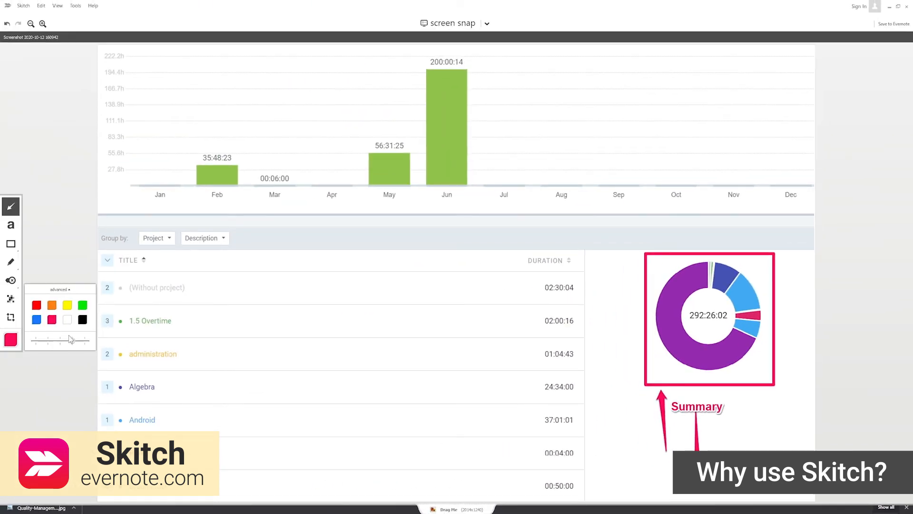
{"action": "left_click", "coordinate": [10, 309]}
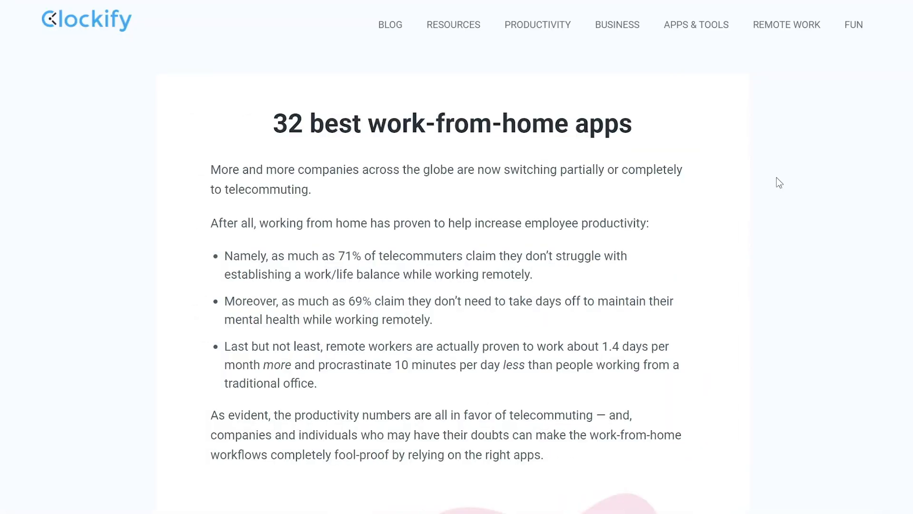
Step: Scroll the '32 best work-from-home apps' post past the table of contents to Clockify
{"action": "scroll", "scroll_direction": "down", "scroll_amount": 3}
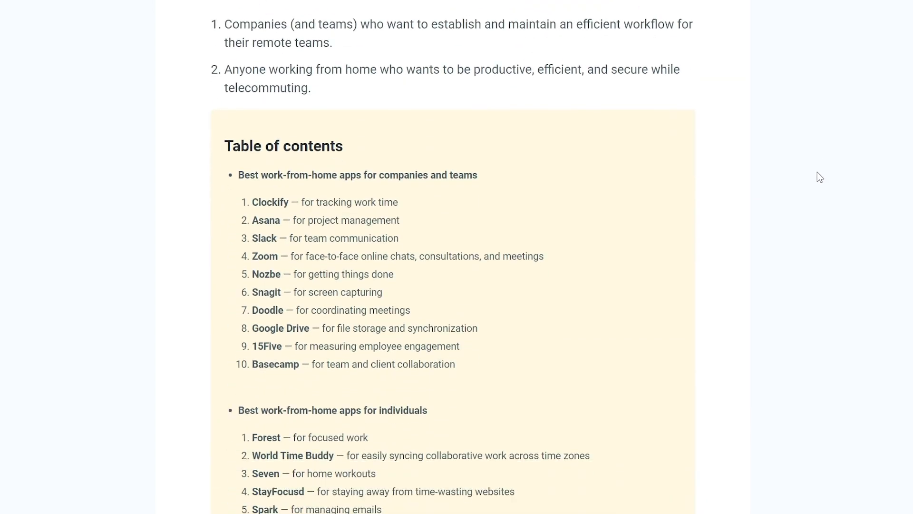
{"action": "scroll", "scroll_direction": "down", "scroll_amount": 3}
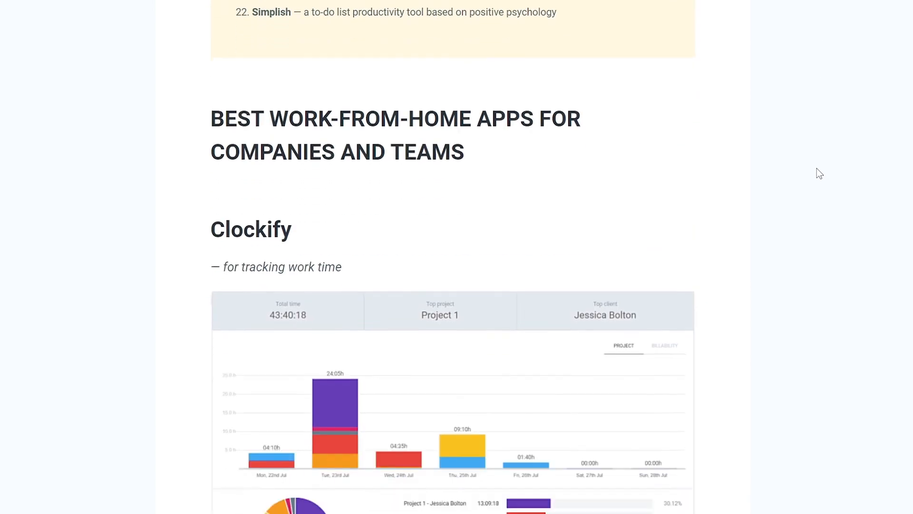
{"action": "scroll", "scroll_direction": "down", "scroll_amount": 3}
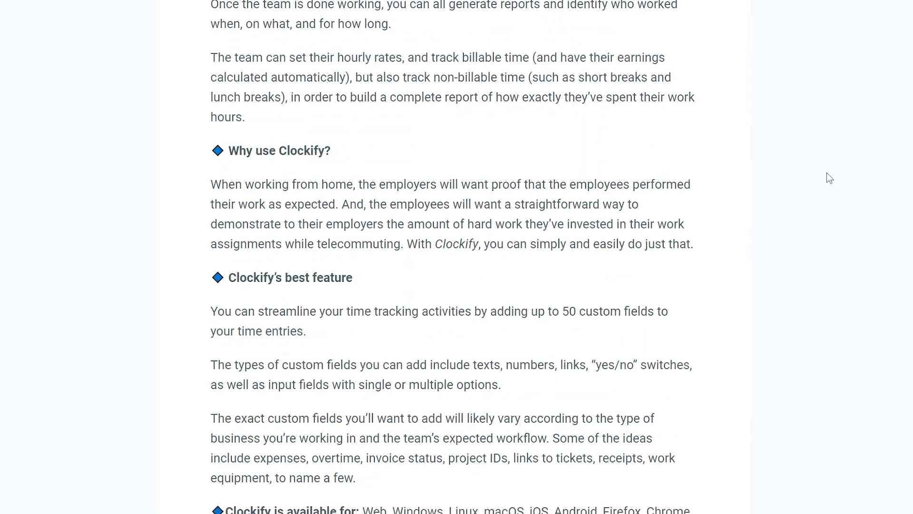